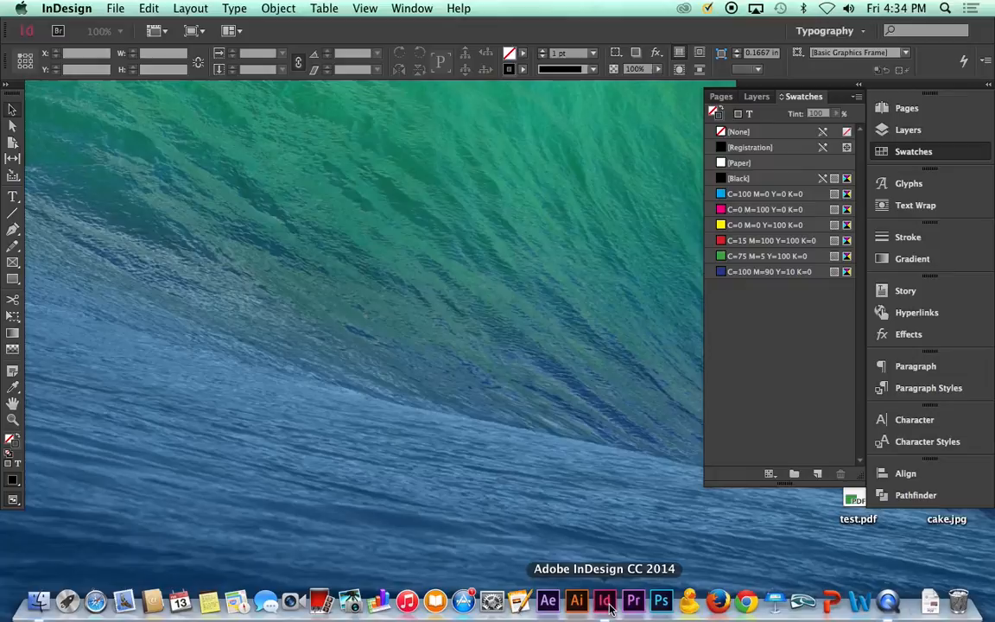
- Open the New Document dialog from File > New > Document
left_click(66, 8)
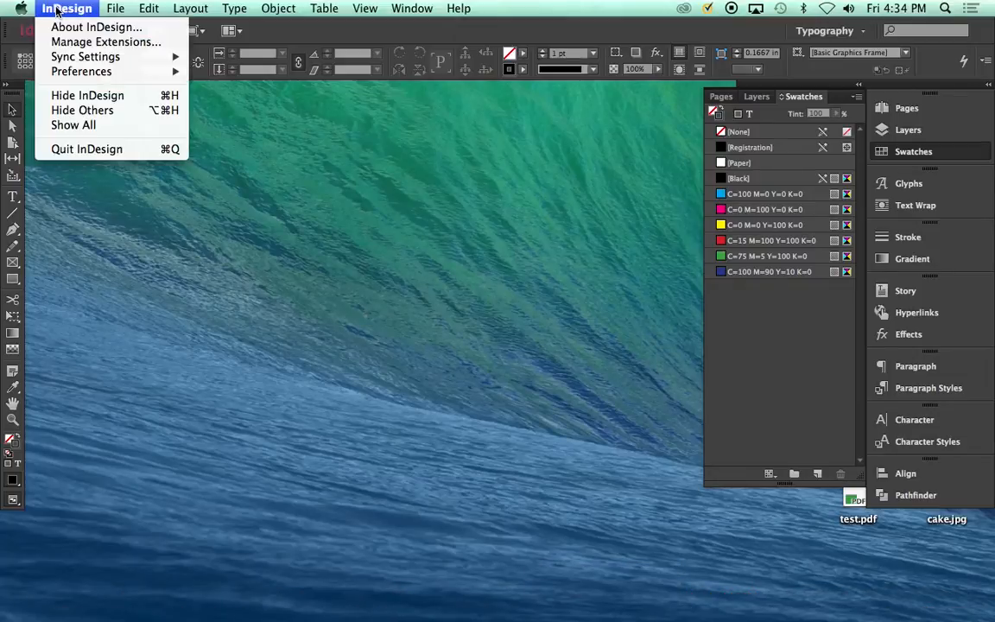
left_click(115, 7)
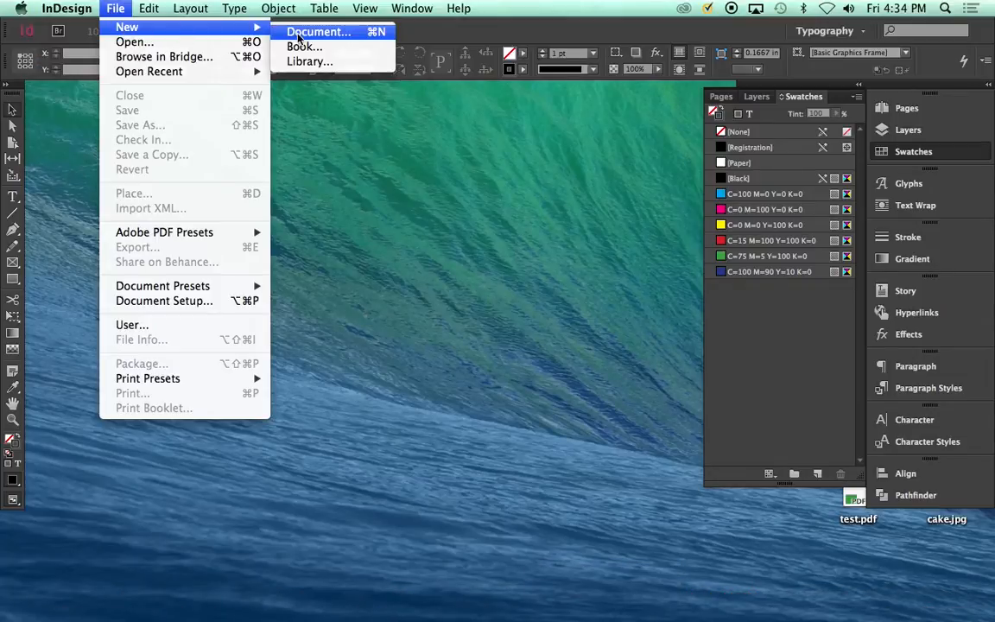
left_click(318, 32)
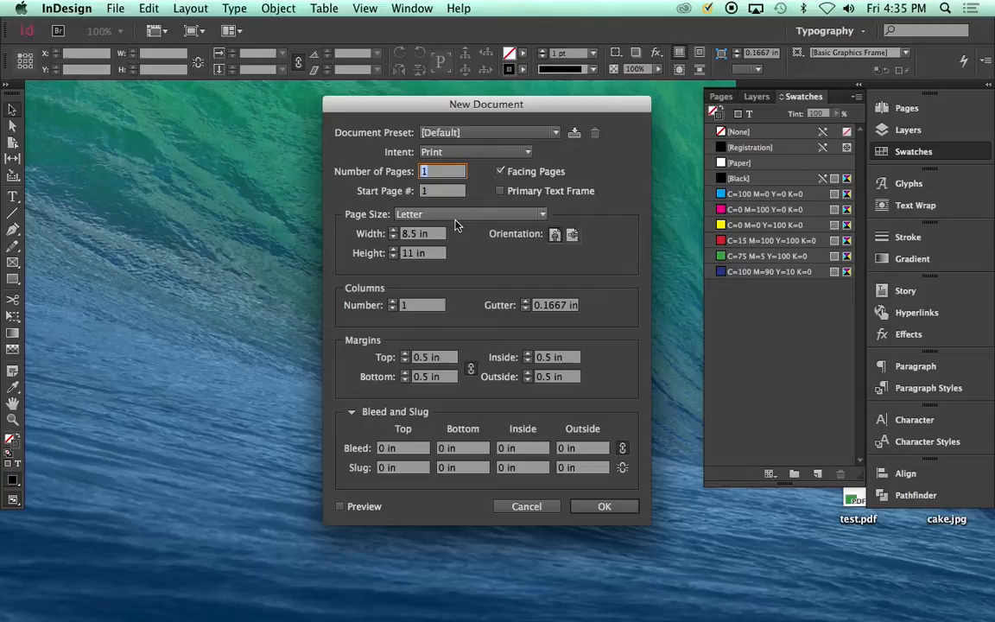
- Set the page size to Tabloid (11 × 17 in) with Facing Pages turned off
left_click(469, 214)
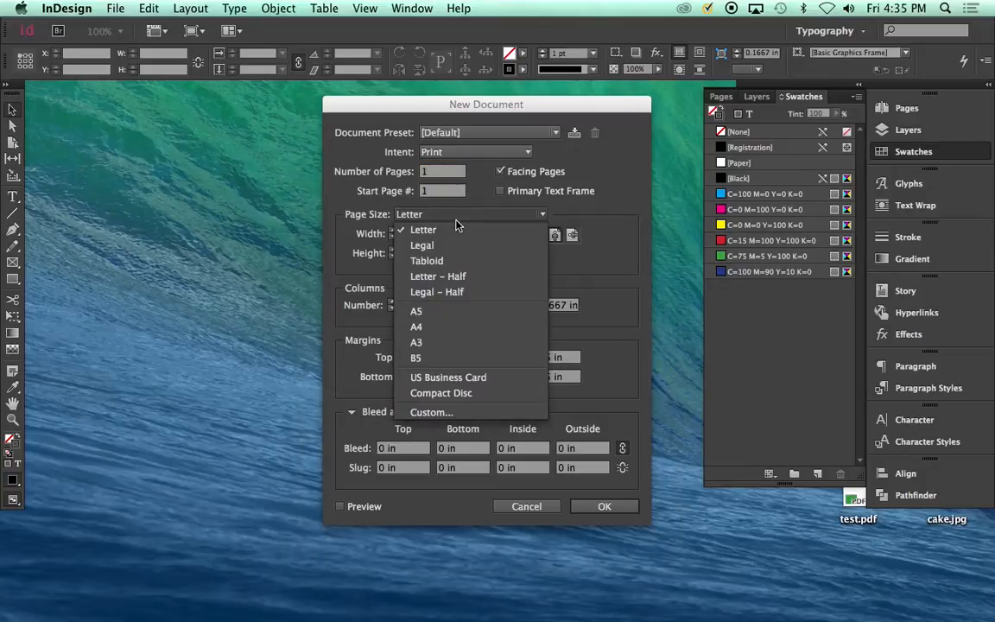
mouse_move(436, 266)
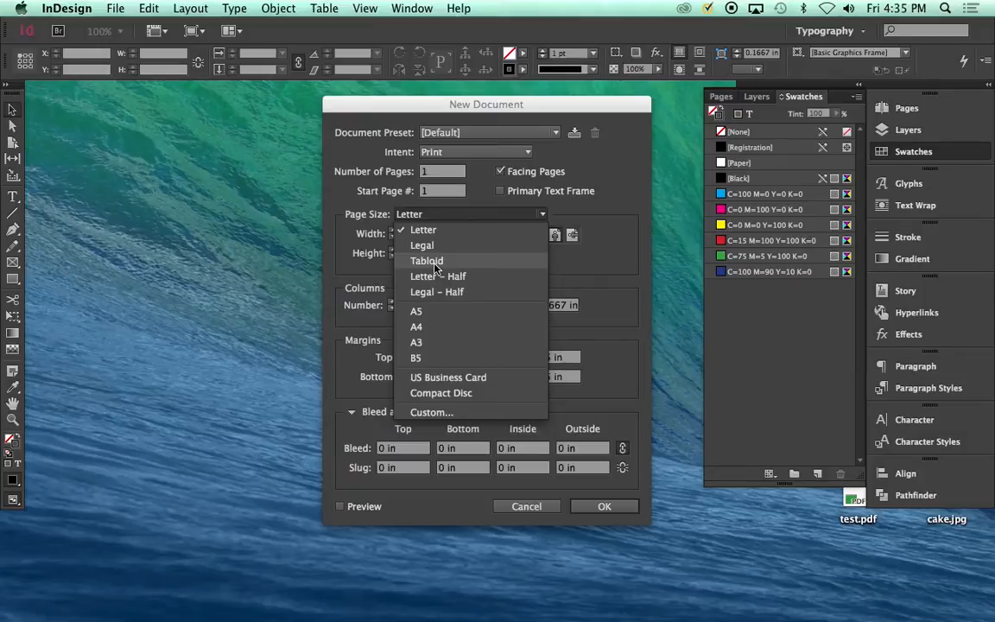
left_click(425, 261)
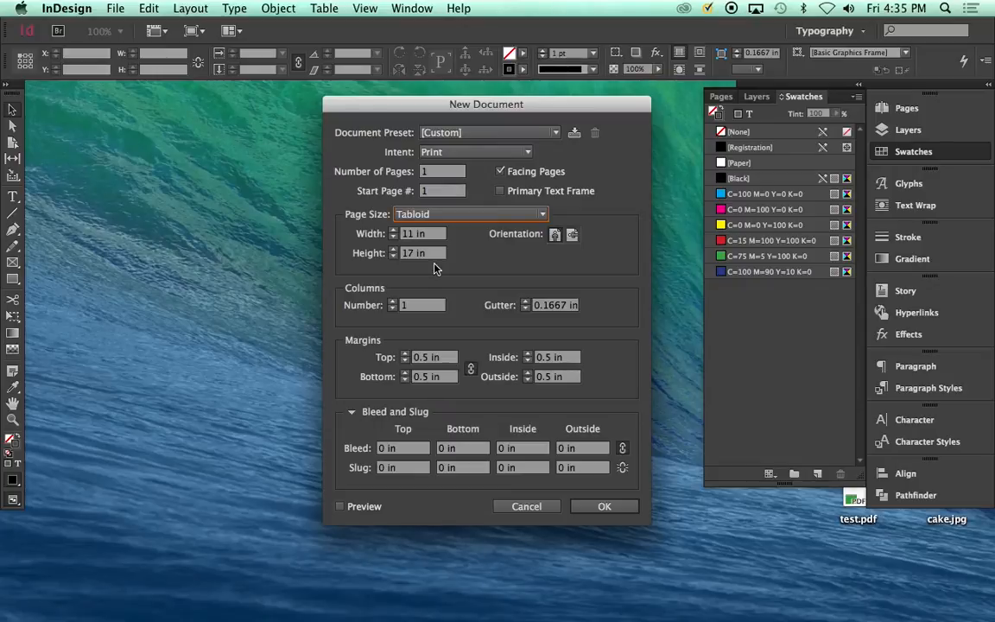
mouse_move(459, 266)
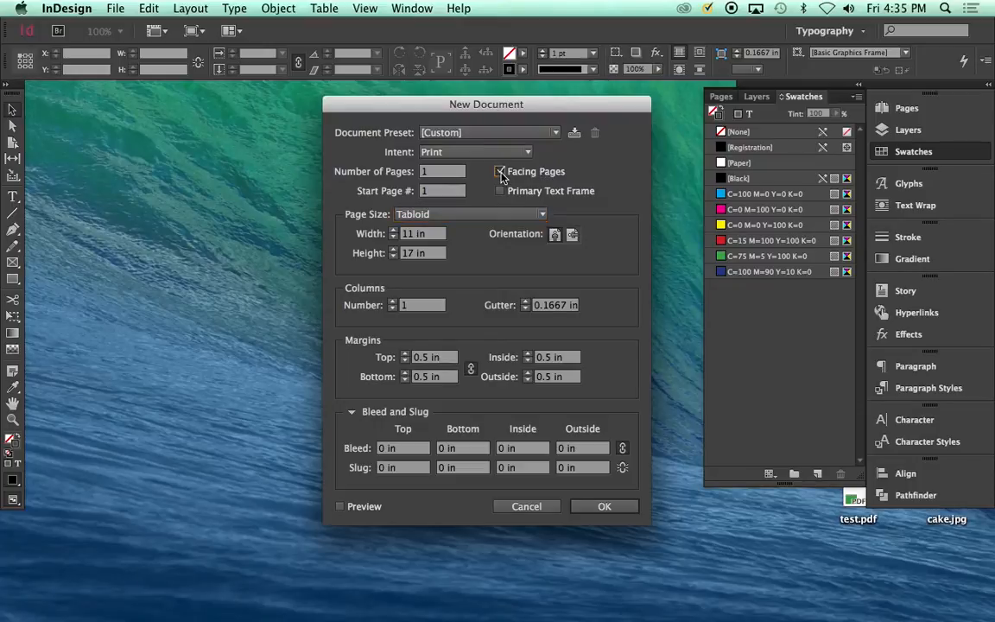
left_click(500, 171)
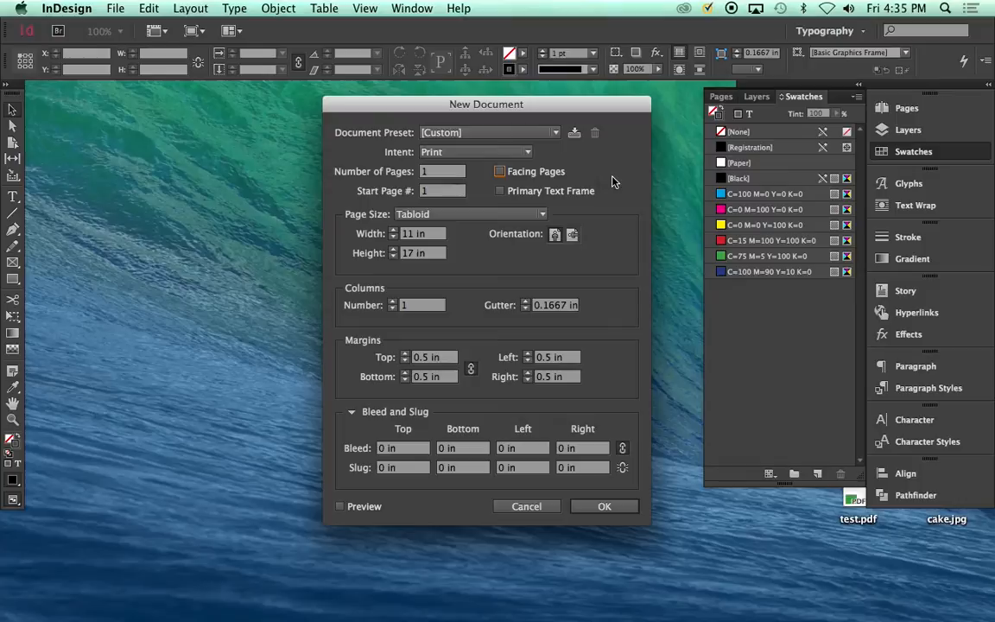
mouse_move(555, 234)
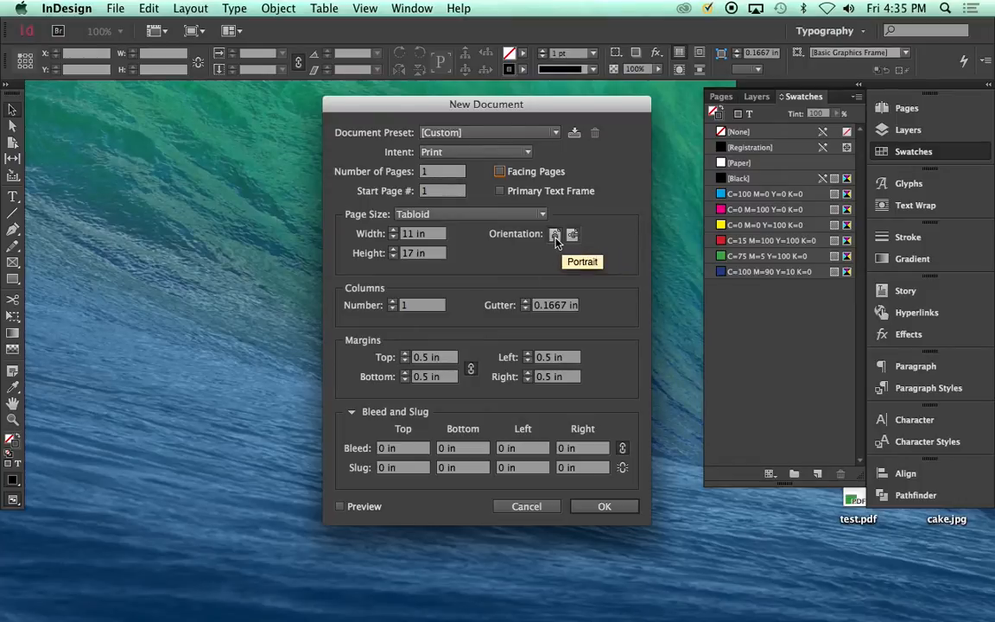
mouse_move(553, 362)
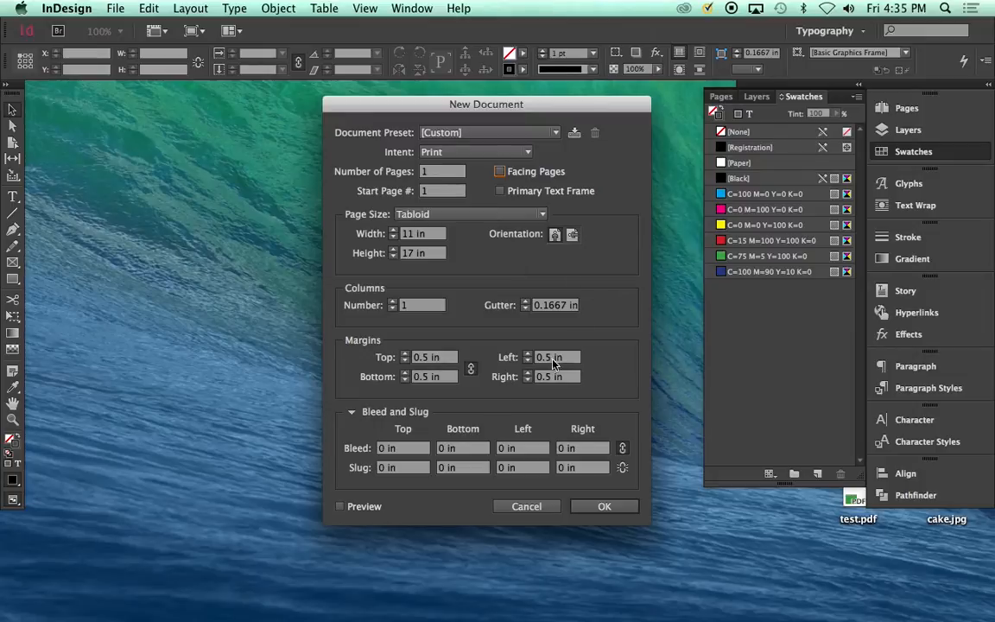
left_click(342, 412)
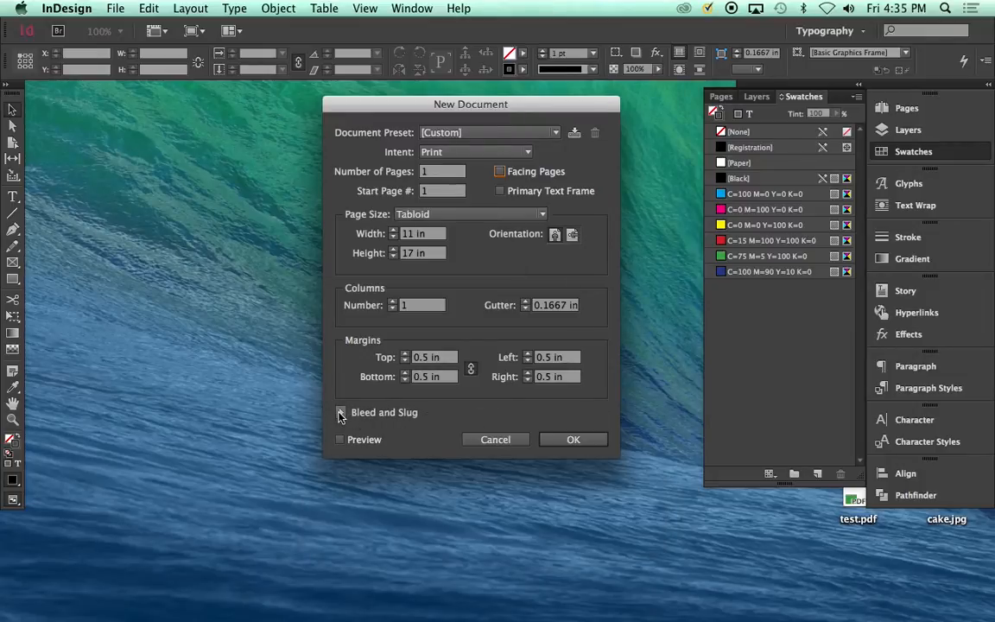
- Enter a 0.125 in top bleed so all four linked bleed fields match
left_click(341, 412)
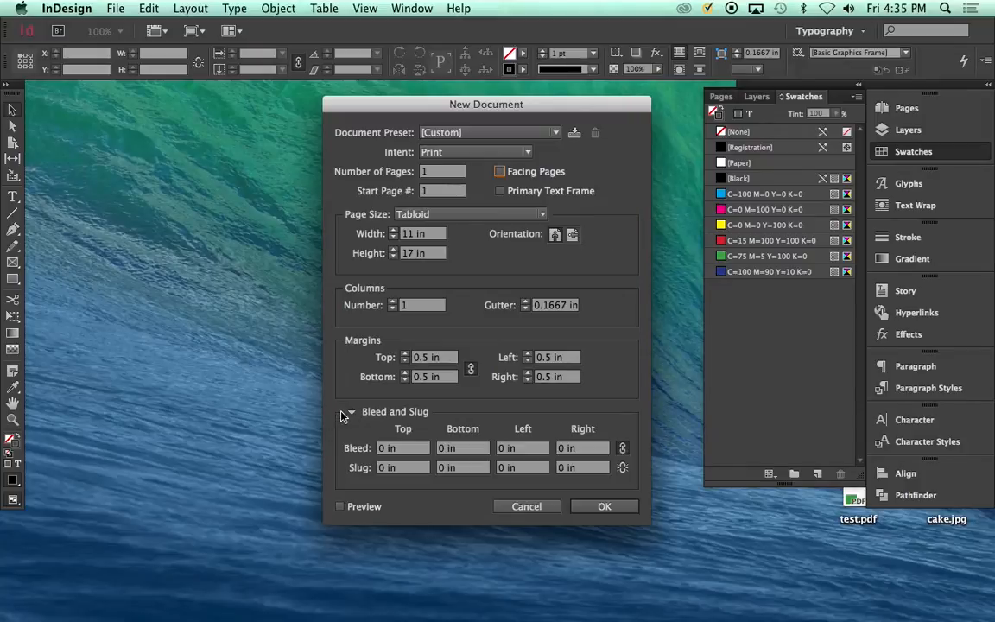
left_click(403, 448)
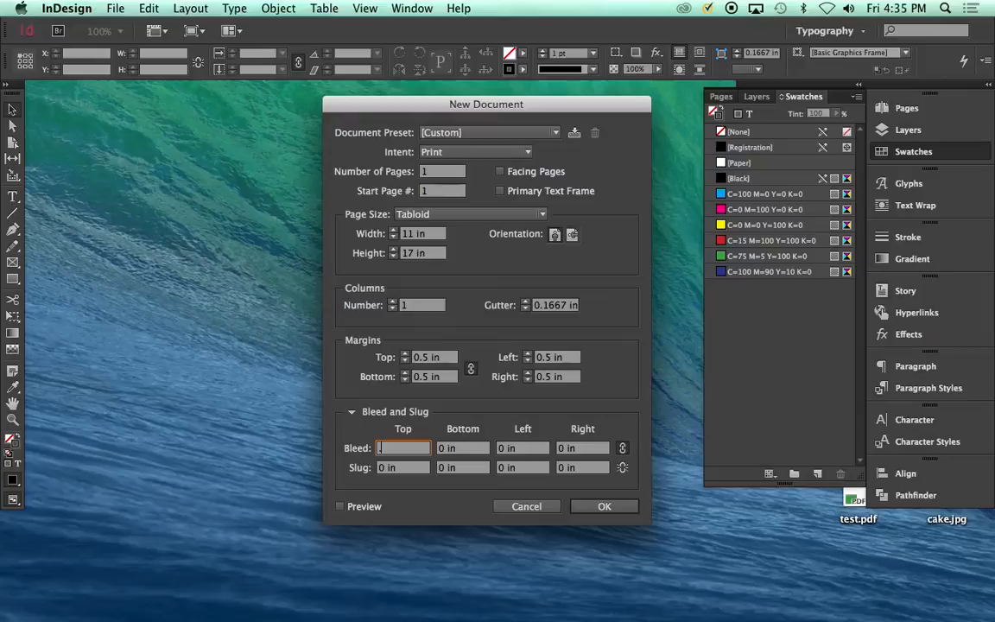
type("125")
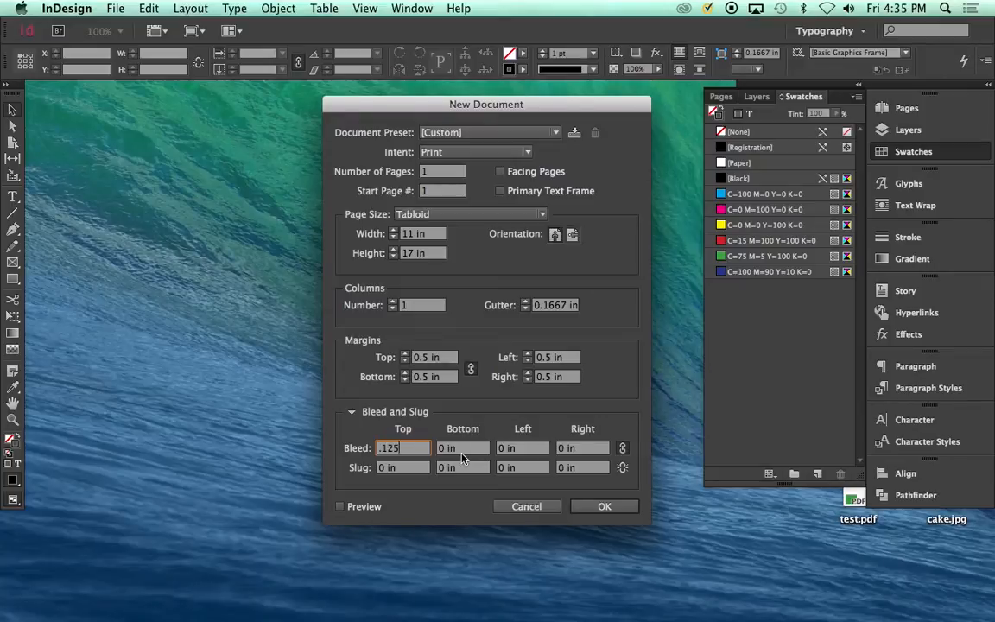
key("Tab")
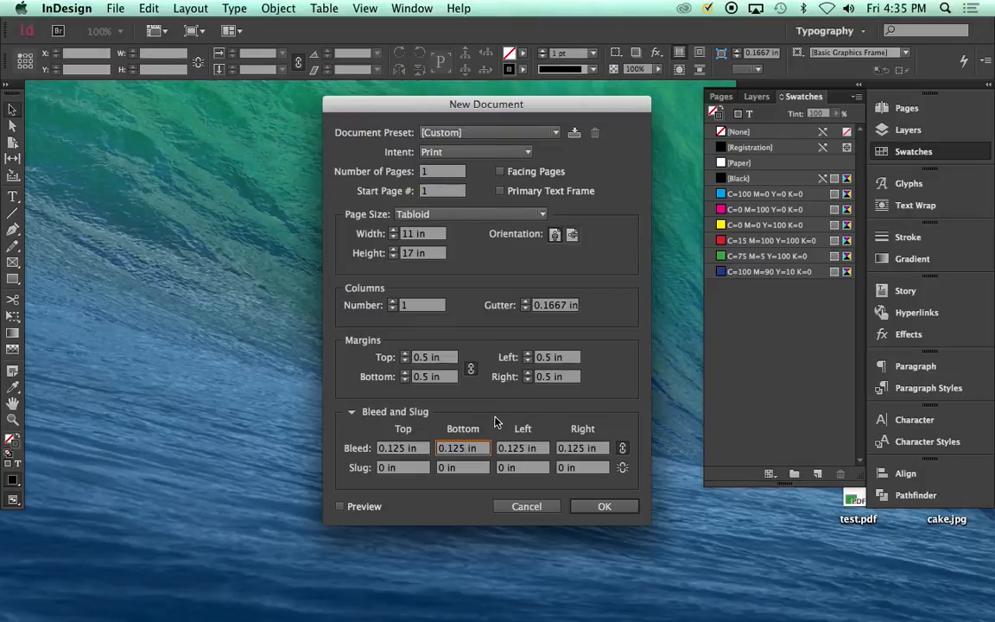
mouse_move(405, 430)
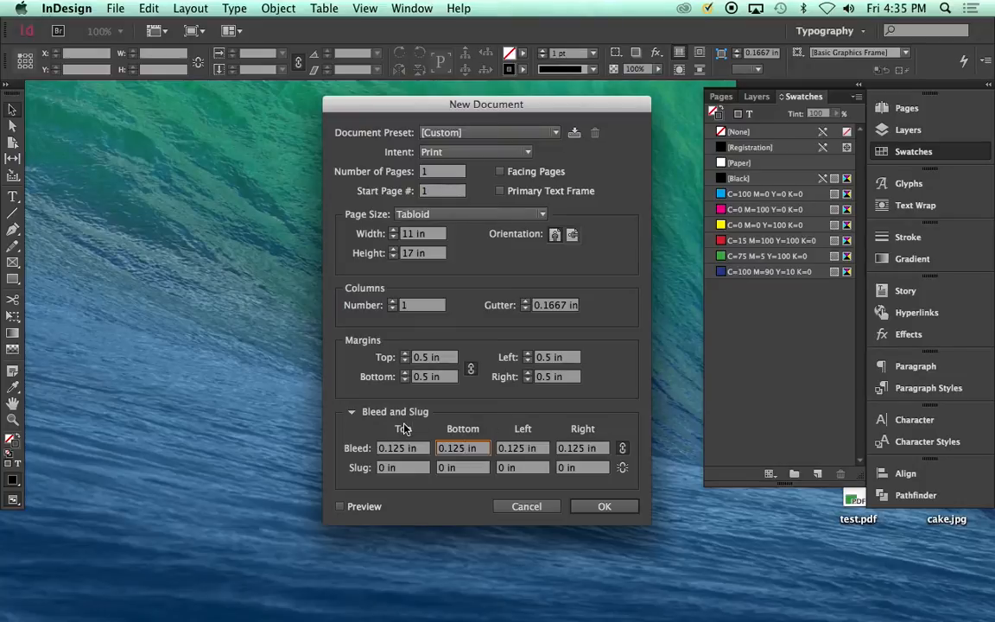
mouse_move(604, 506)
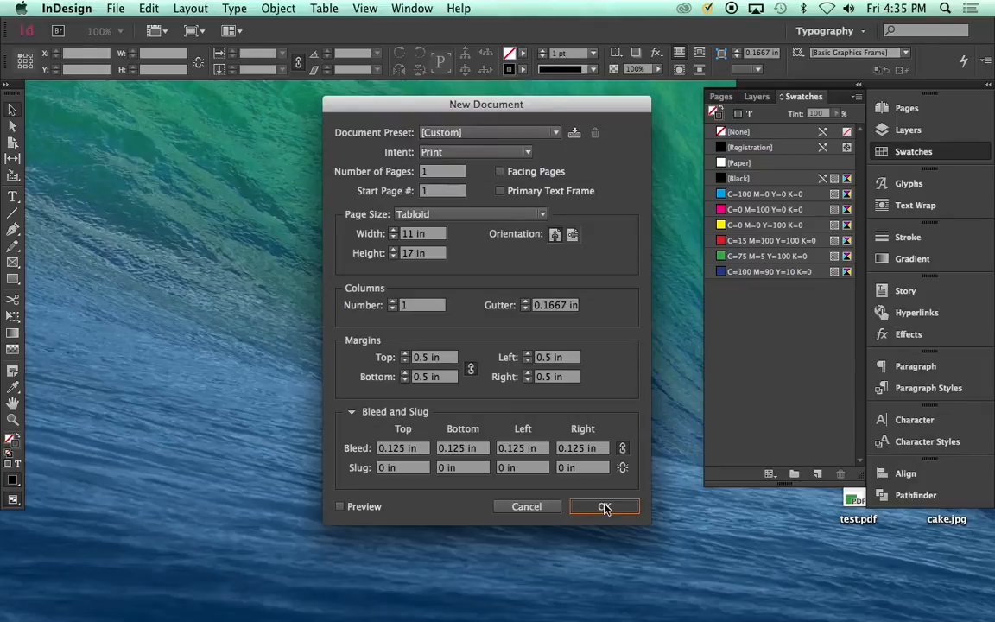
- Confirm the New Document settings to create the 11 × 17 in Tabloid page with bleed
left_click(604, 506)
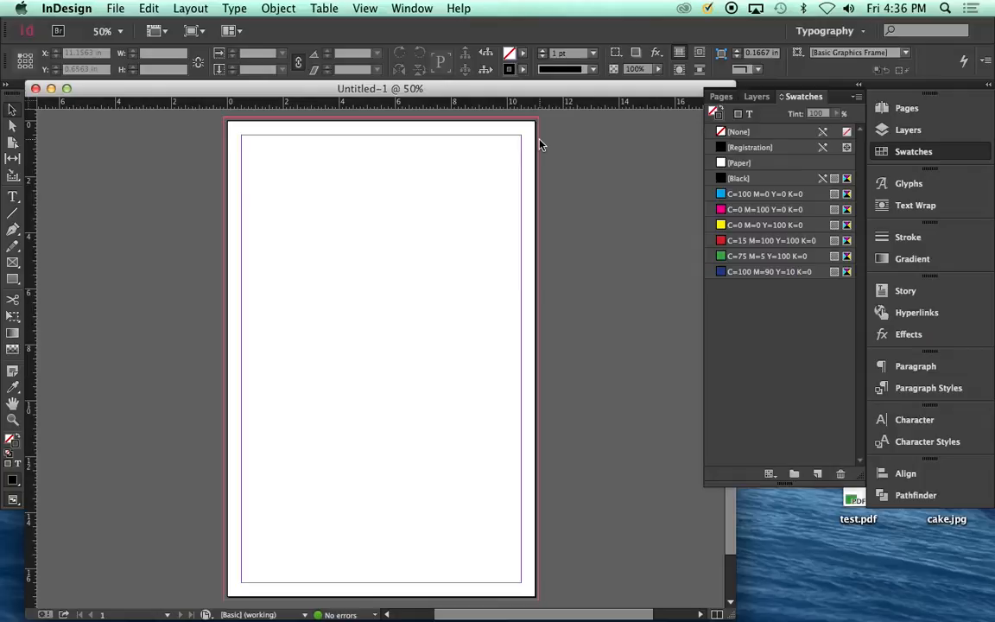
mouse_move(401, 172)
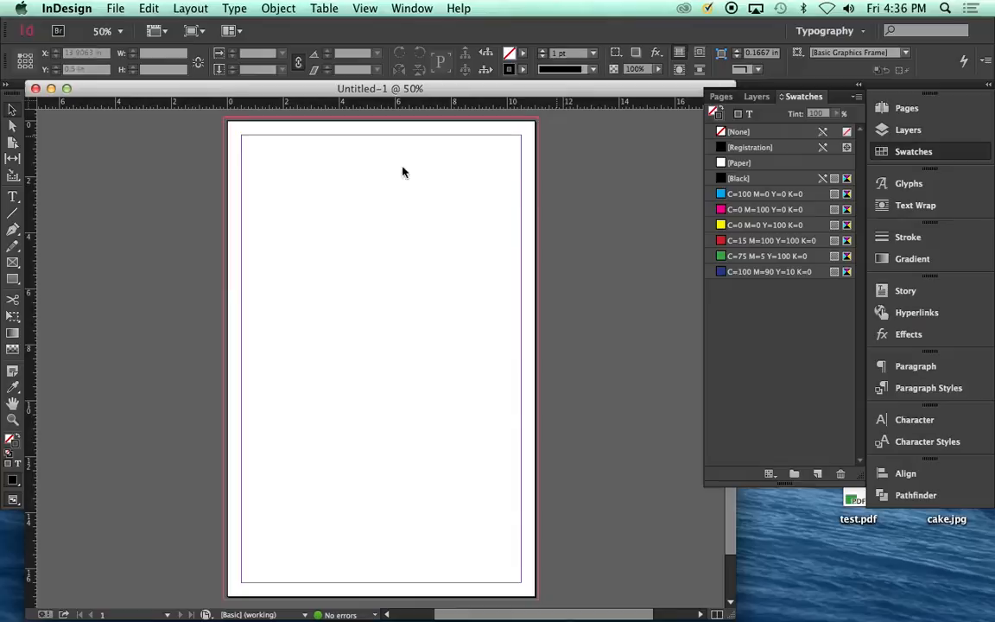
- Draw a magenta rectangle and drag it into the top-right corner, past the bleed edges
left_click_drag(373, 184, 482, 262)
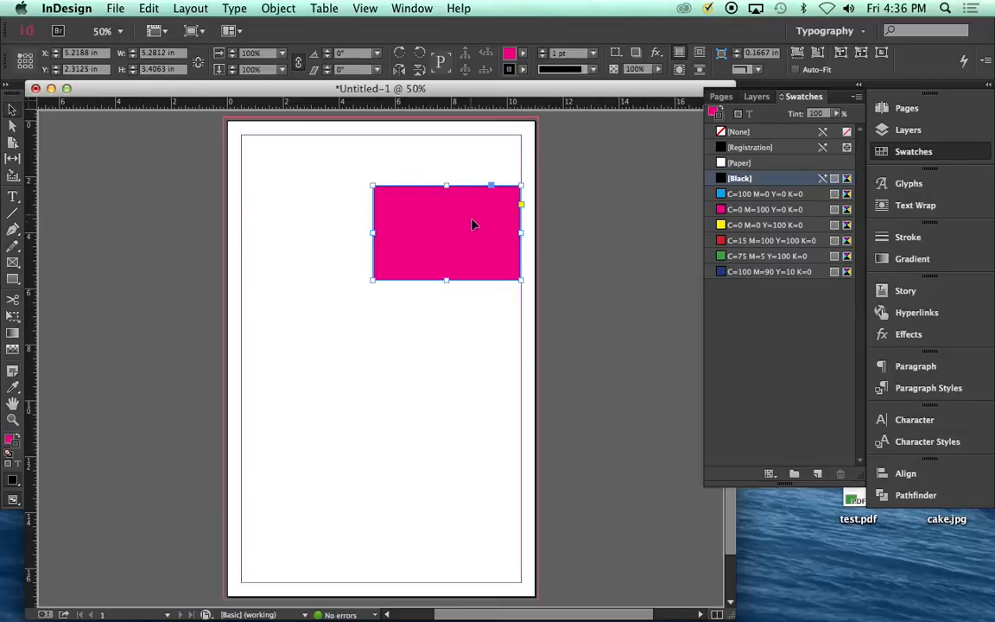
left_click_drag(472, 233, 472, 181)
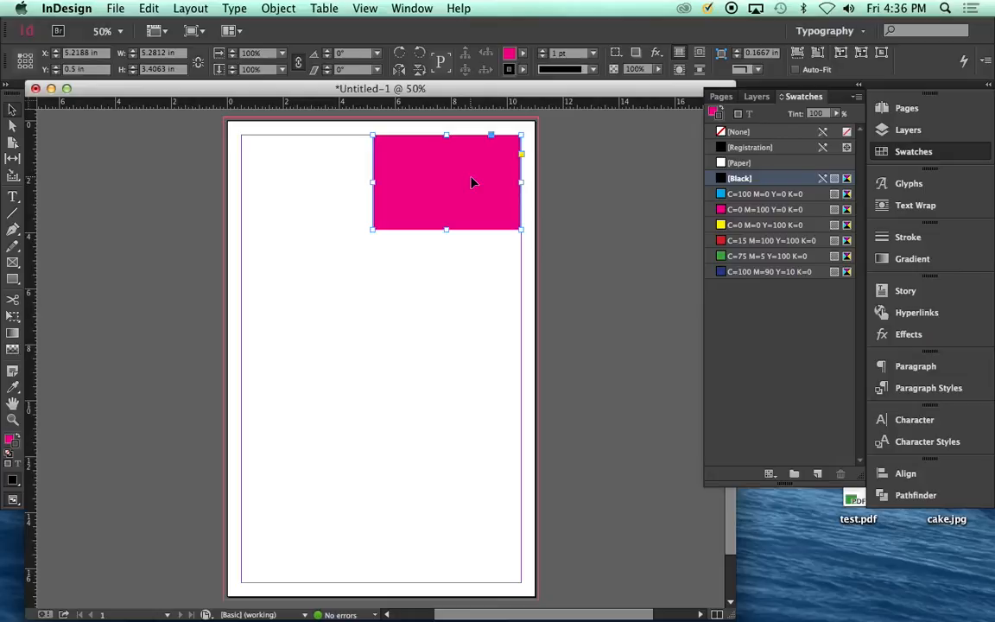
left_click_drag(447, 182, 484, 171)
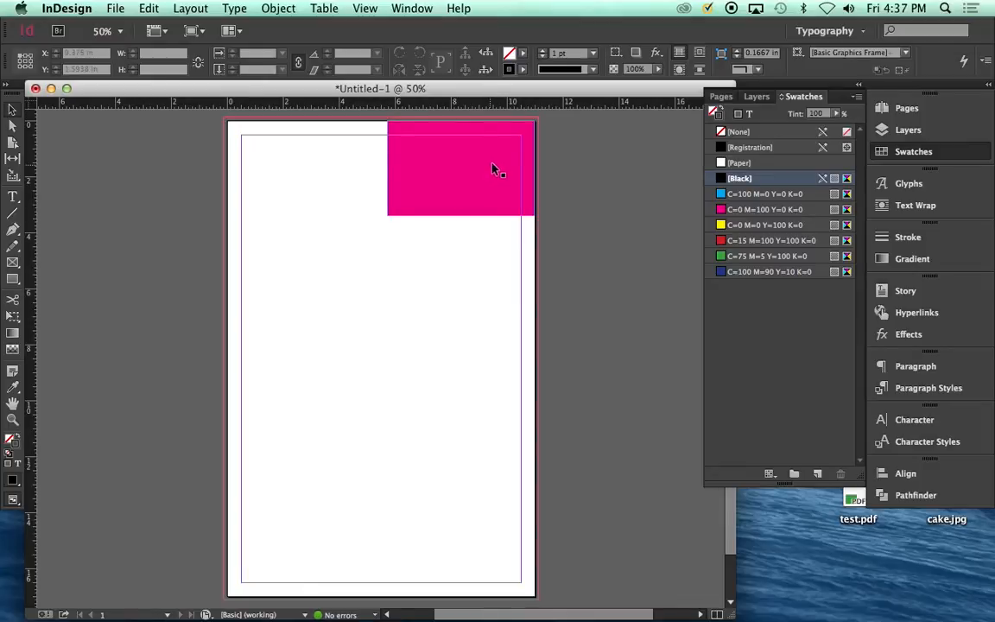
- Select the magenta rectangle with the Selection tool
left_click(462, 169)
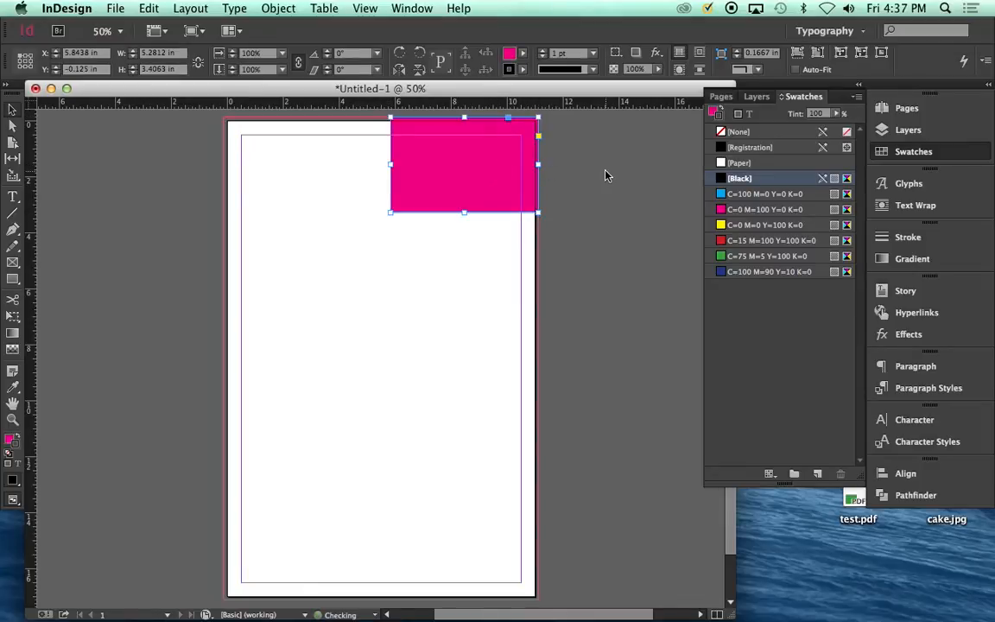
mouse_move(572, 180)
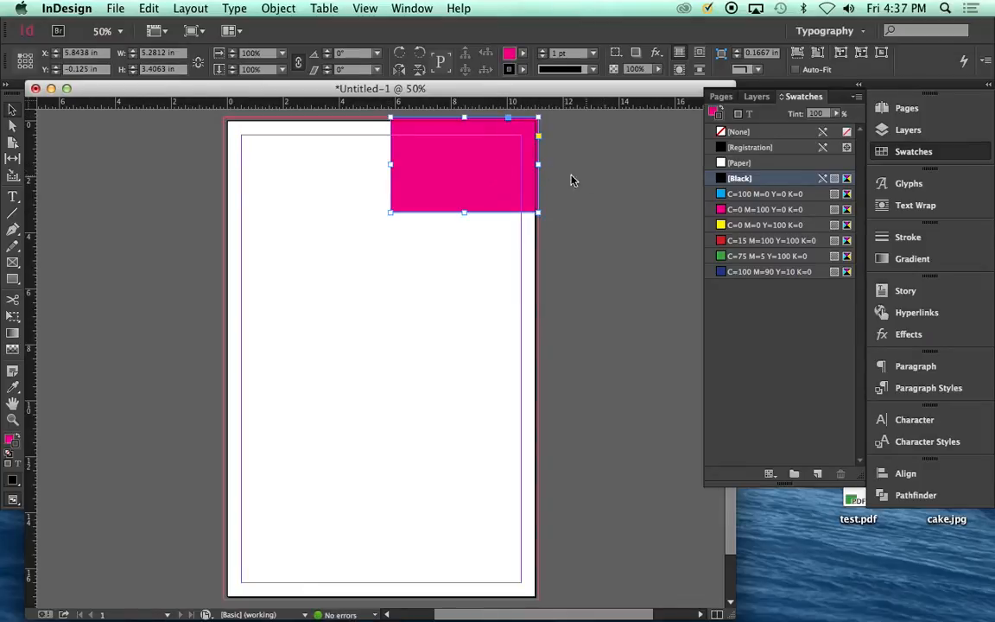
mouse_move(537, 209)
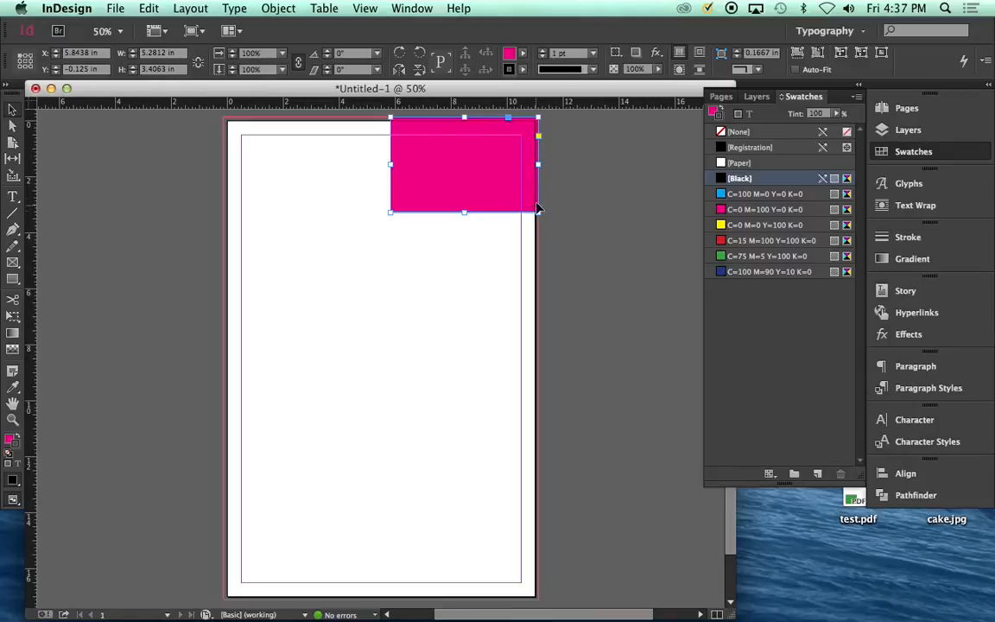
mouse_move(495, 127)
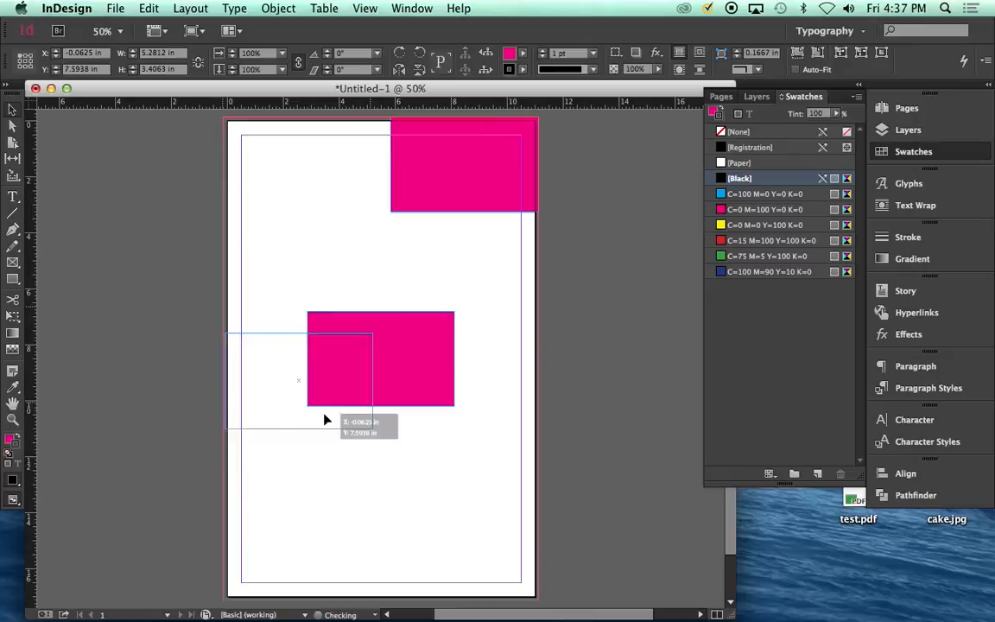
- Move the rectangle copy into the bottom-left corner, bleeding past the left and bottom edges
left_click_drag(380, 358, 298, 552)
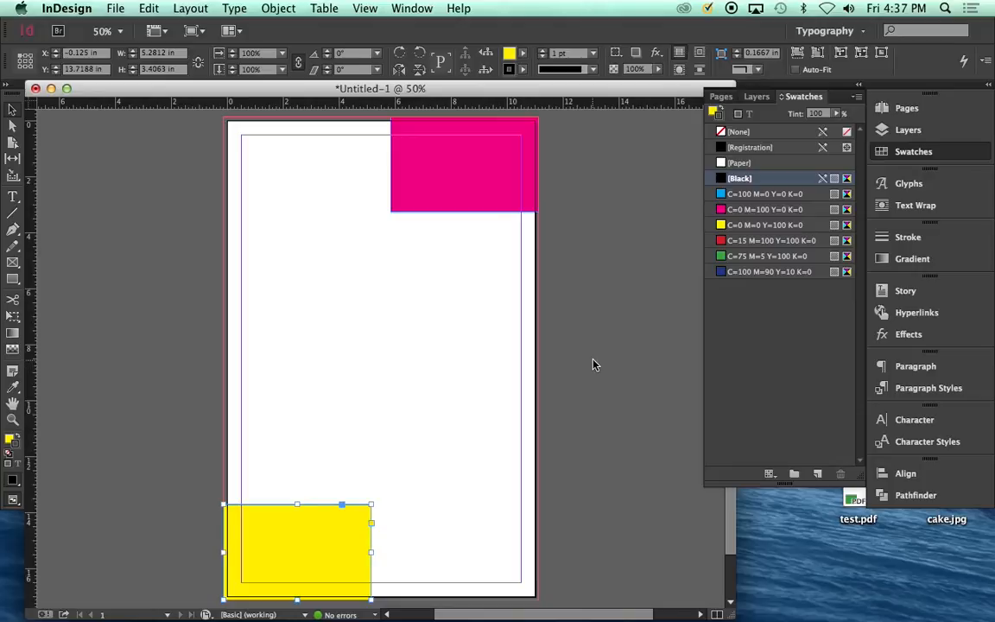
mouse_move(618, 214)
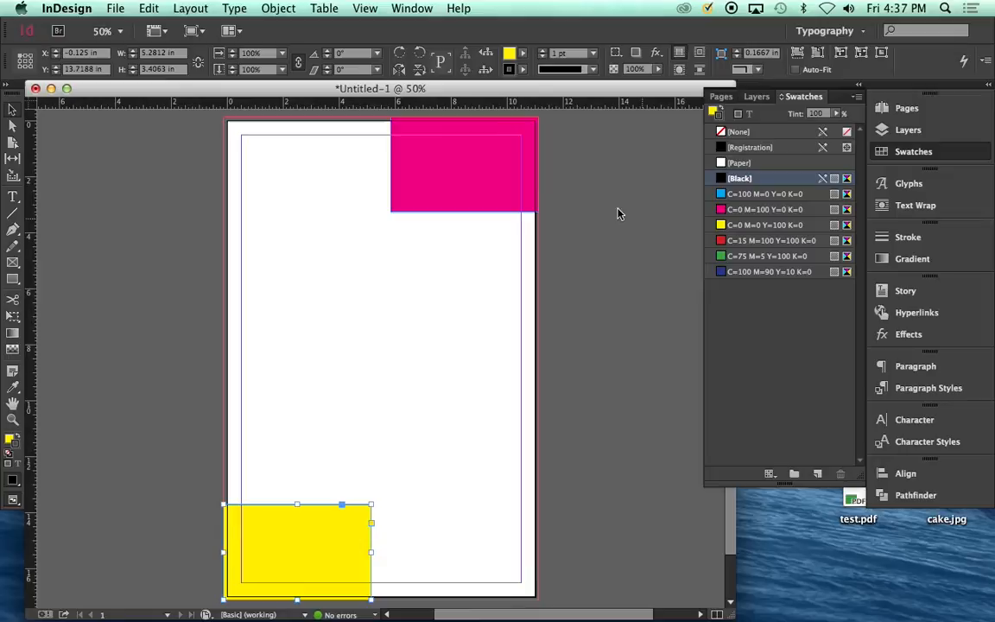
left_click(115, 7)
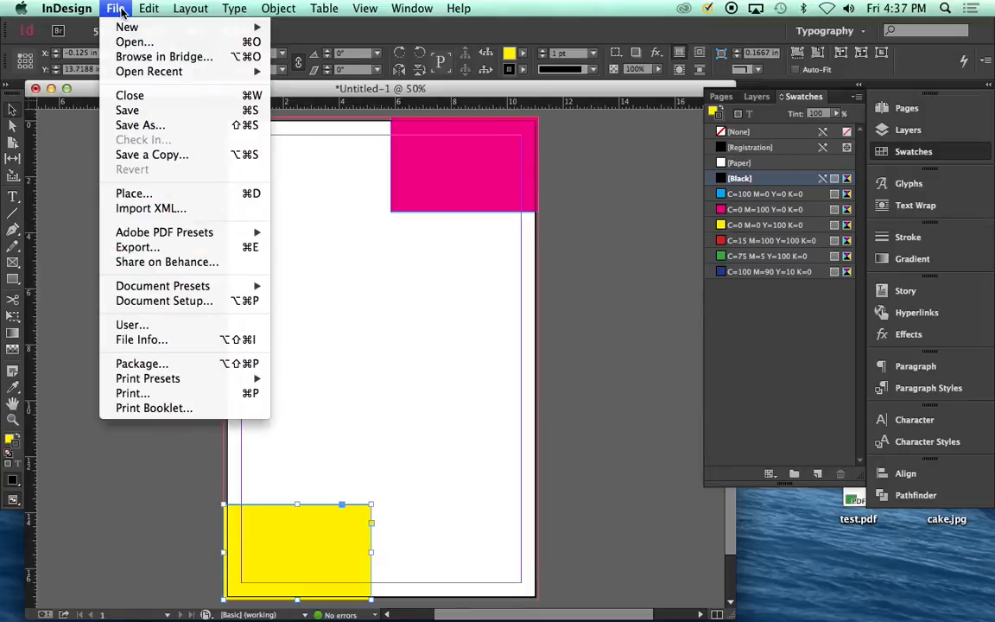
mouse_move(138, 247)
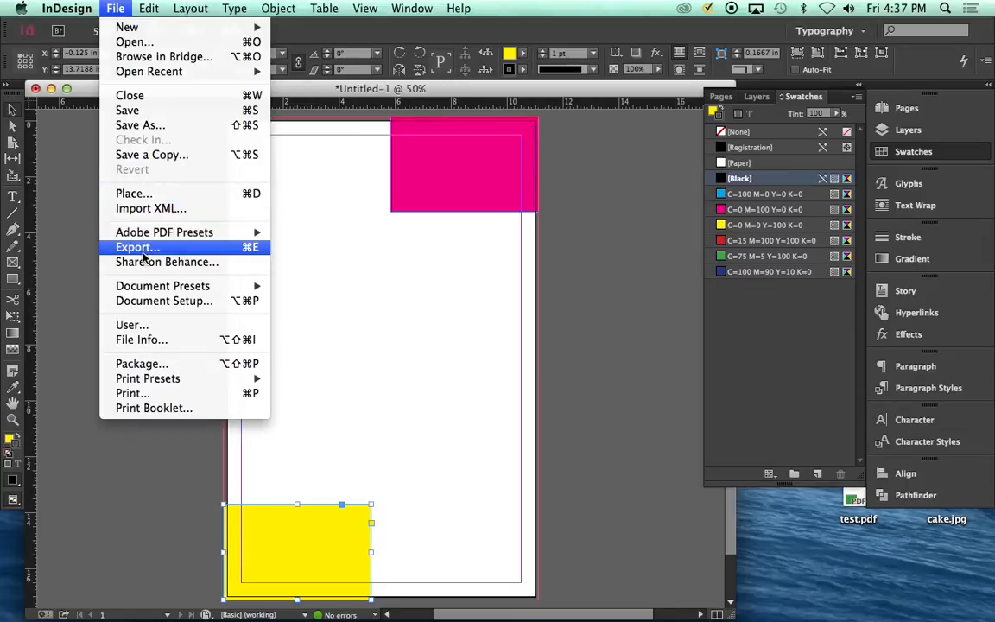
- Export the poster as Adobe PDF (Print) named test on the Desktop, replacing test.pdf
left_click(137, 247)
type("test")
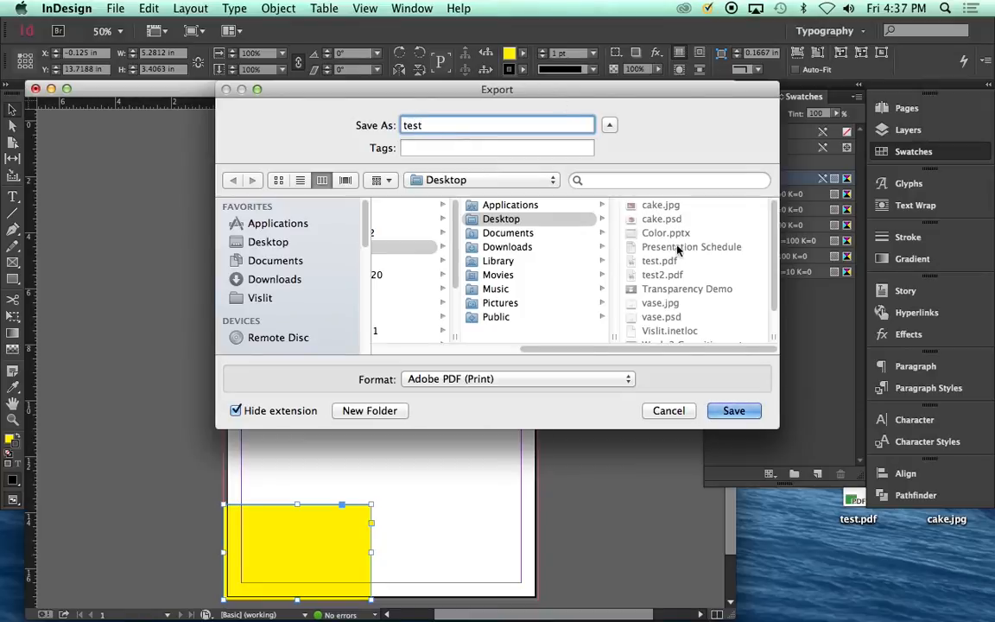
left_click(733, 410)
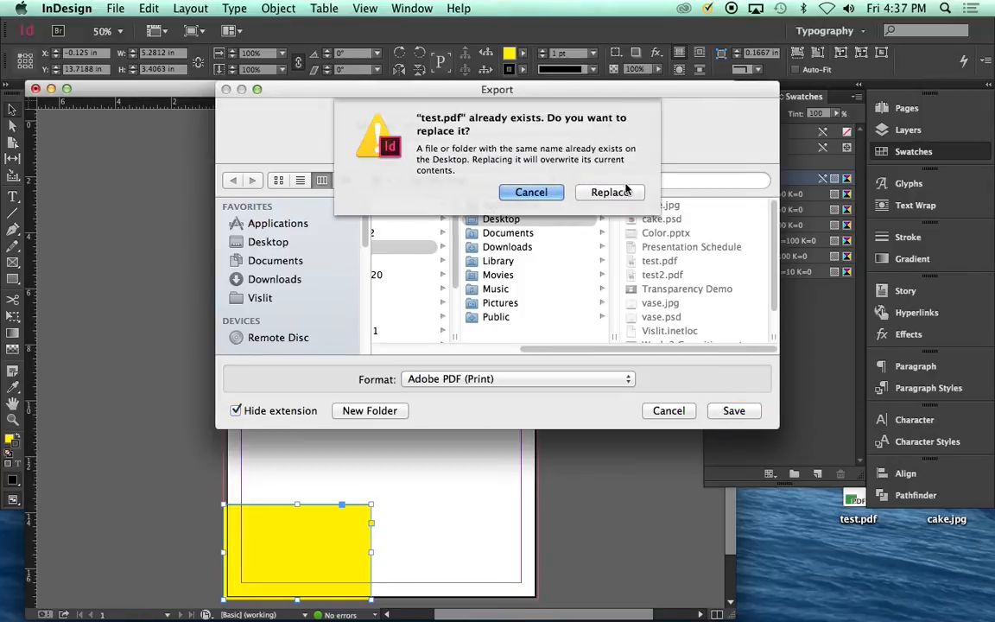
left_click(610, 191)
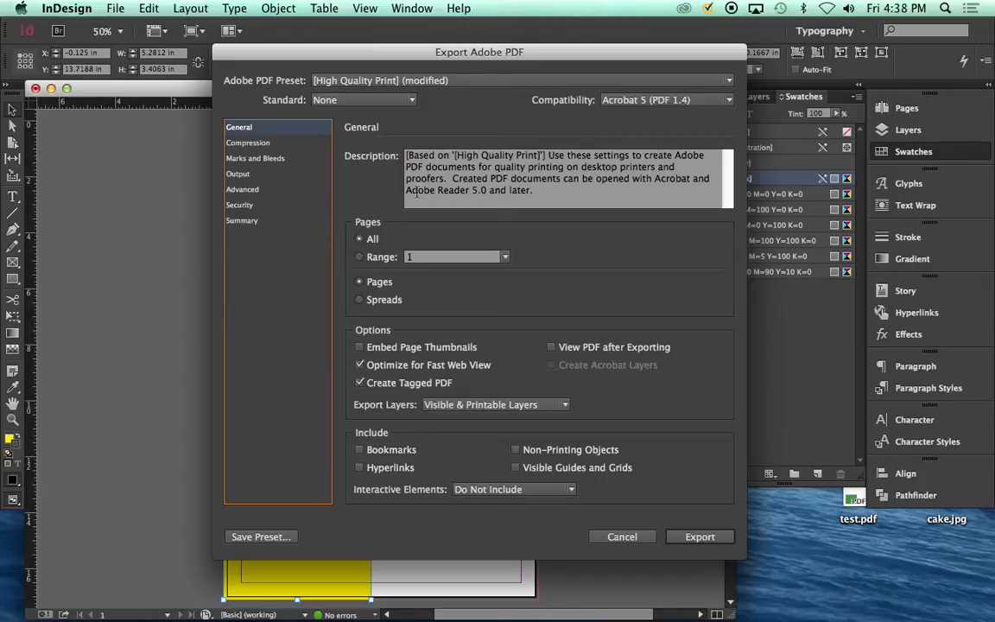
mouse_move(376, 233)
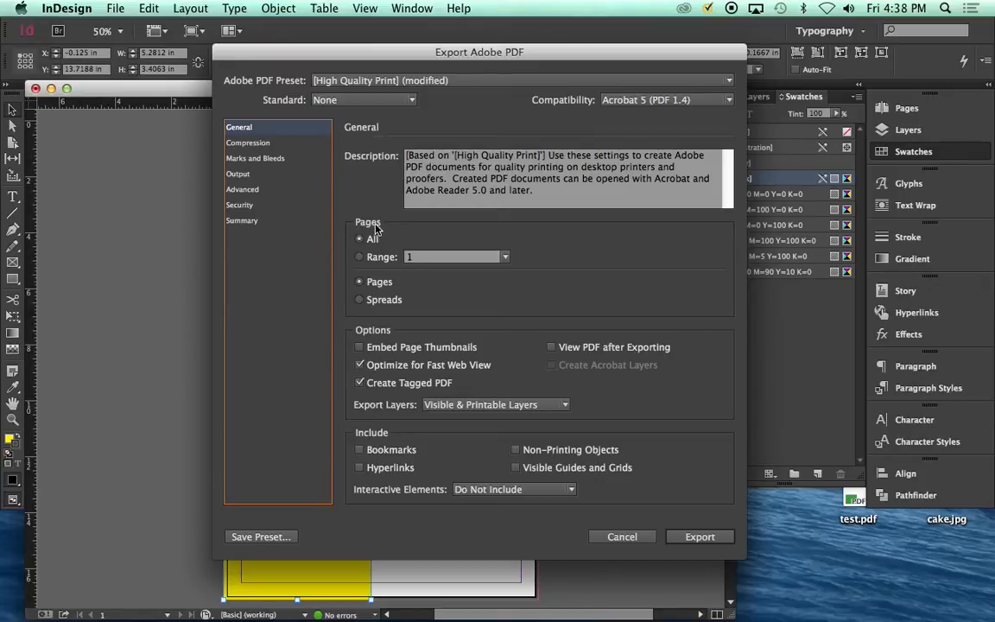
mouse_move(370, 227)
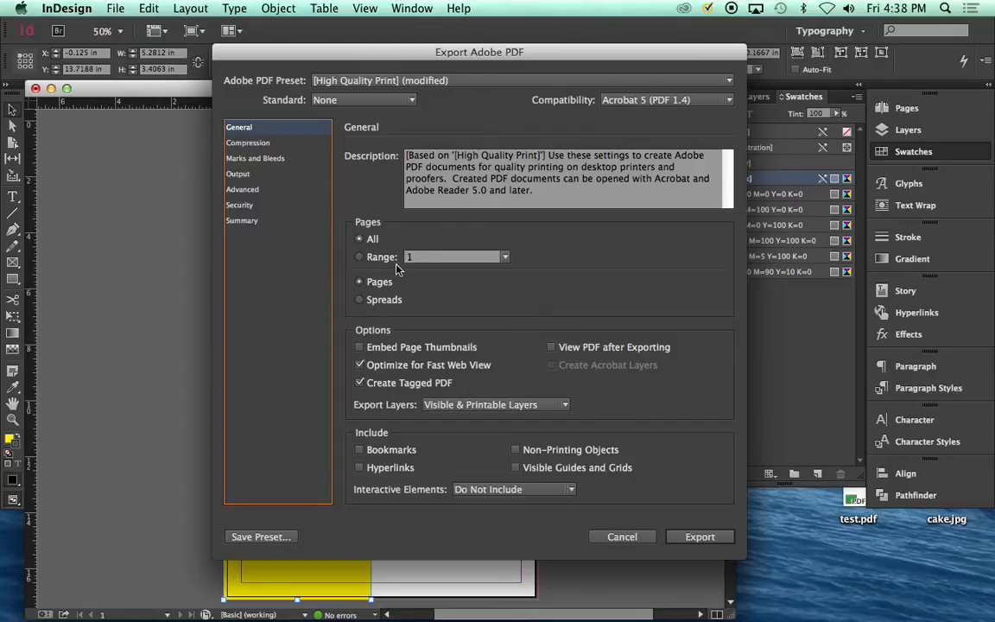
- Keep the PDF export range at All pages, exported as single Pages rather than spreads
left_click(360, 238)
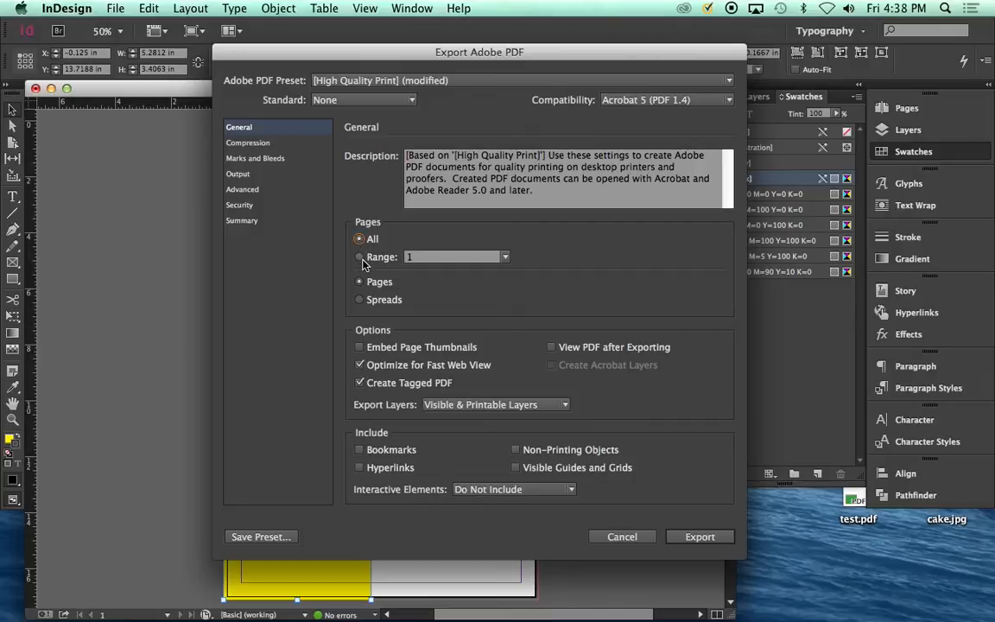
left_click(360, 256)
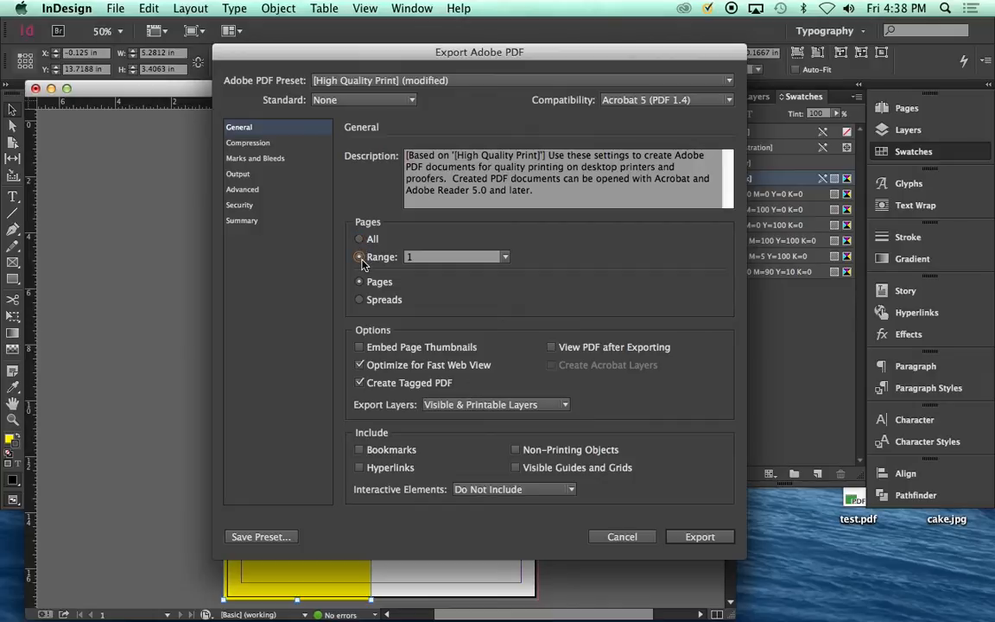
left_click(359, 238)
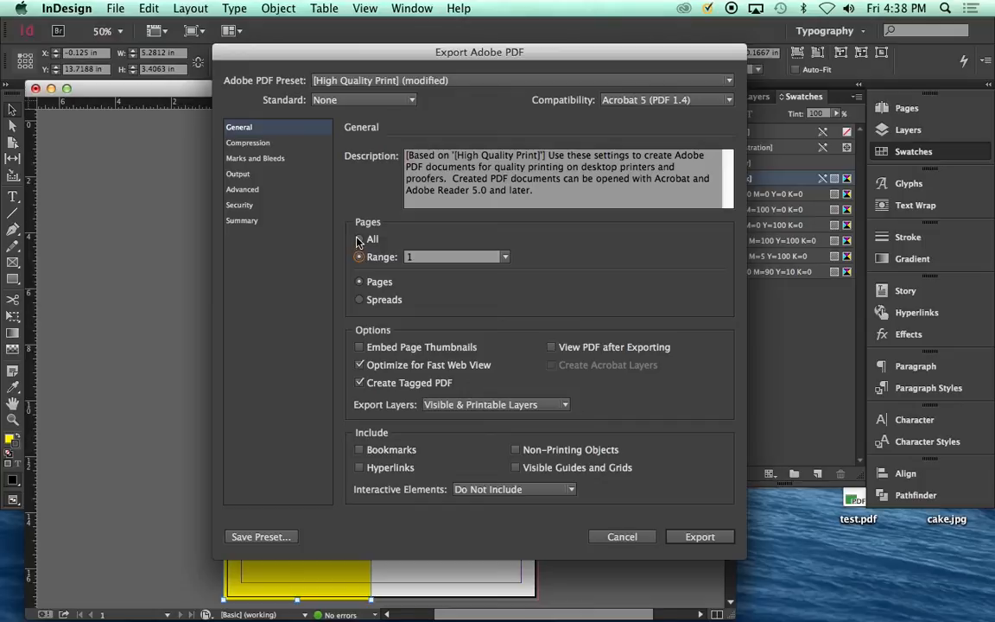
left_click(453, 256)
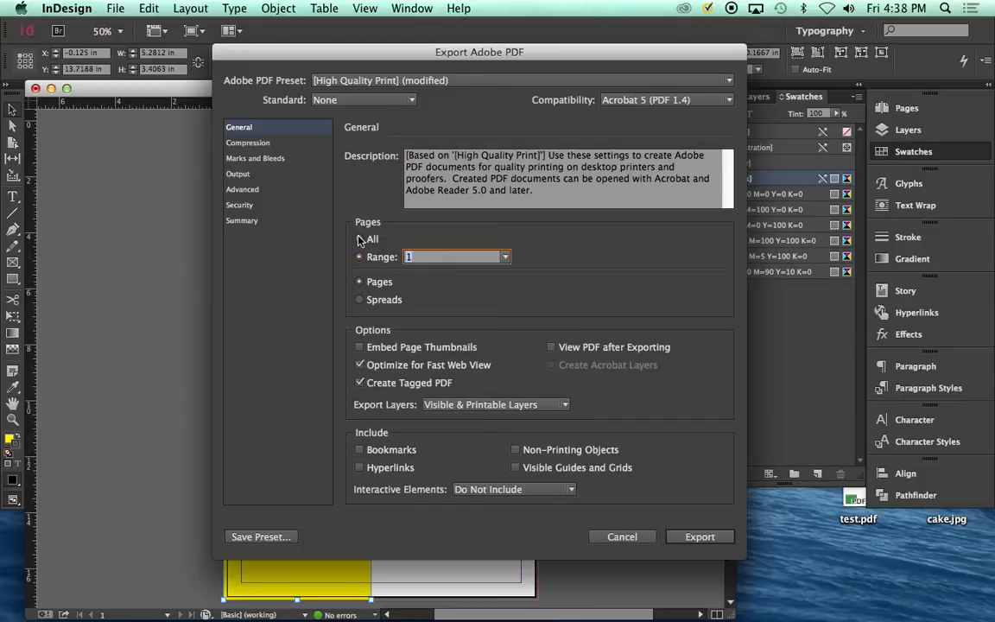
left_click(359, 238)
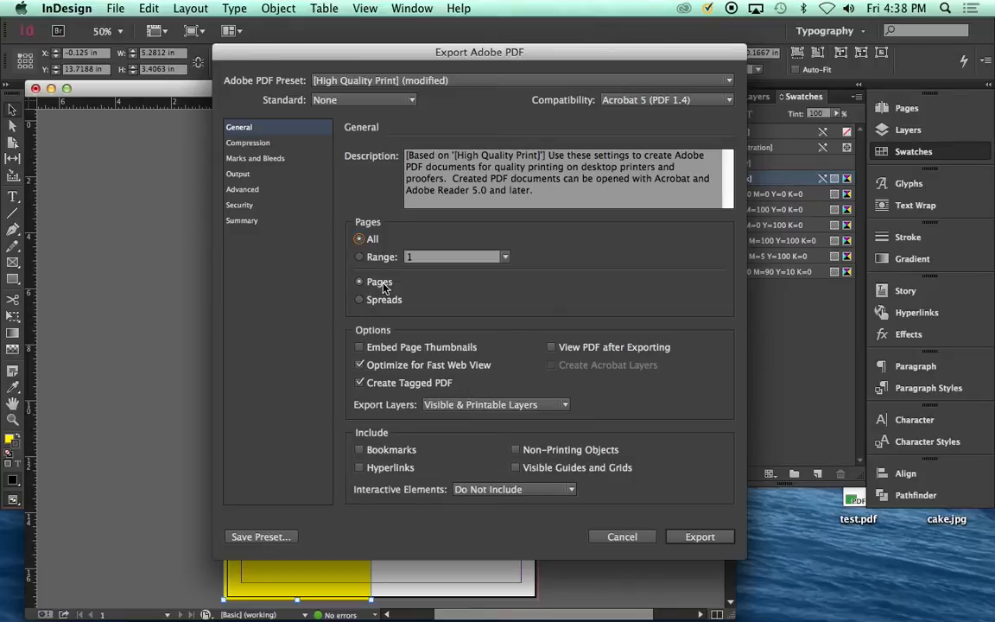
mouse_move(384, 310)
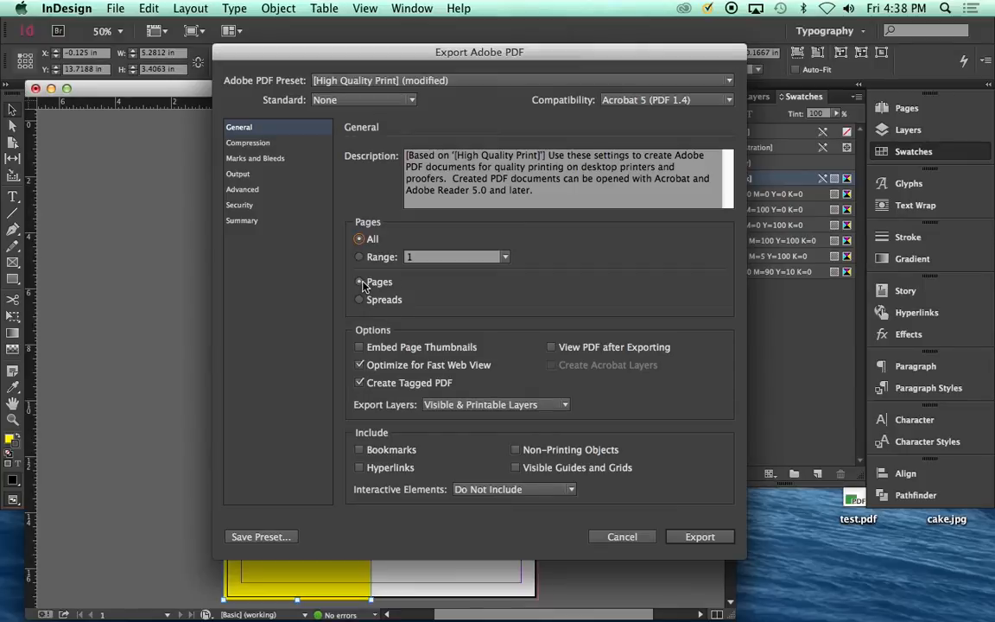
left_click(360, 281)
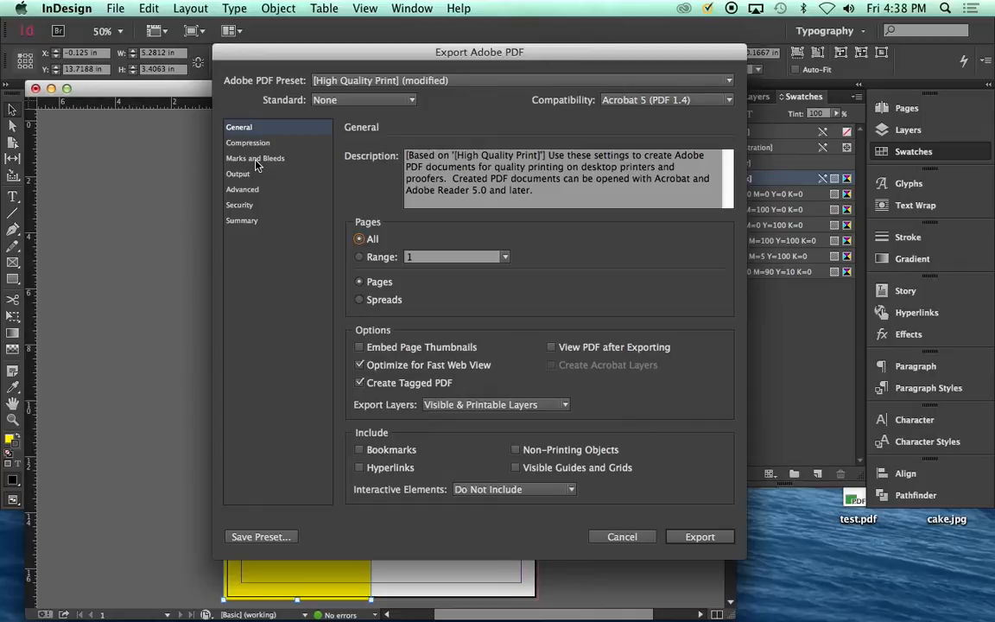
left_click(255, 158)
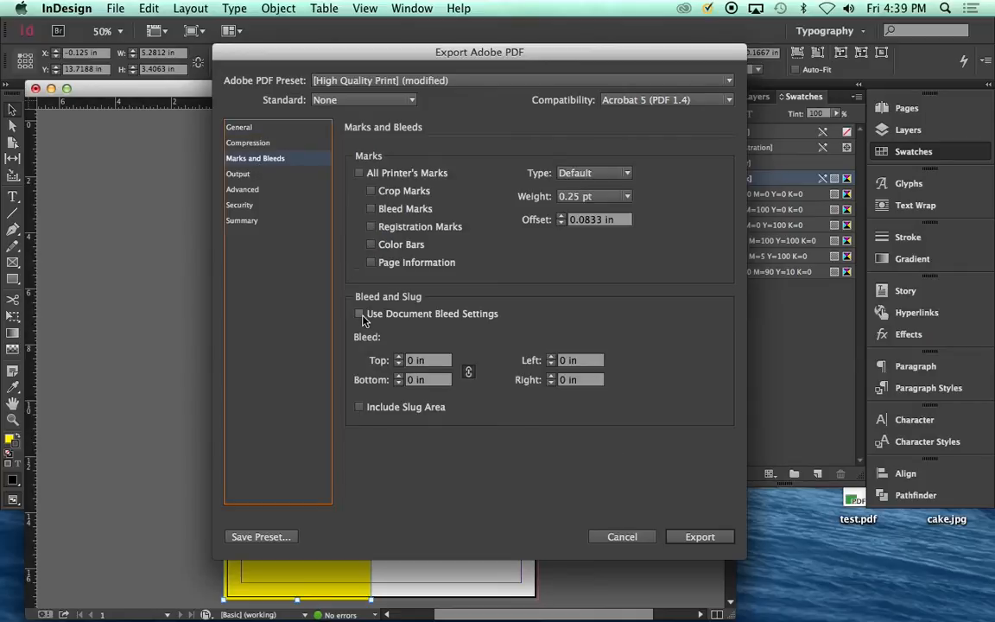
- Turn on Use Document Bleed Settings (0.125 in) and Crop Marks for test.pdf
left_click(359, 314)
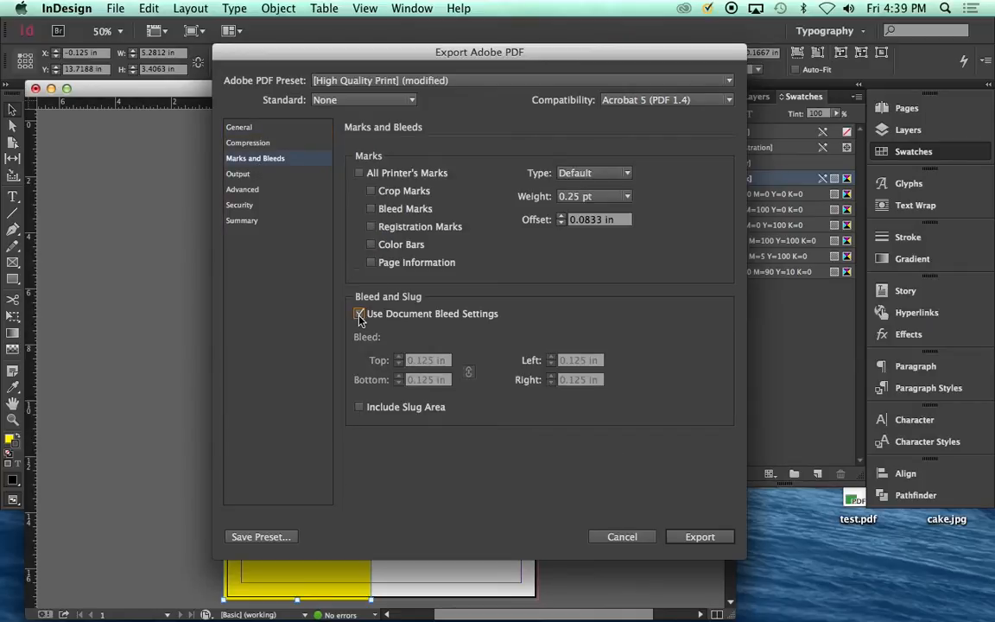
mouse_move(560, 286)
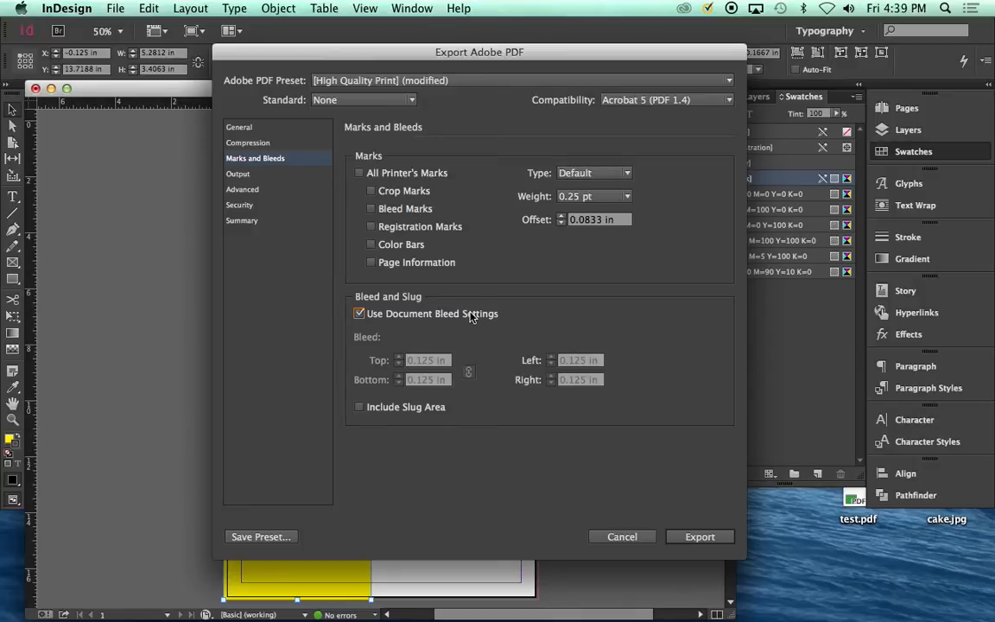
mouse_move(481, 198)
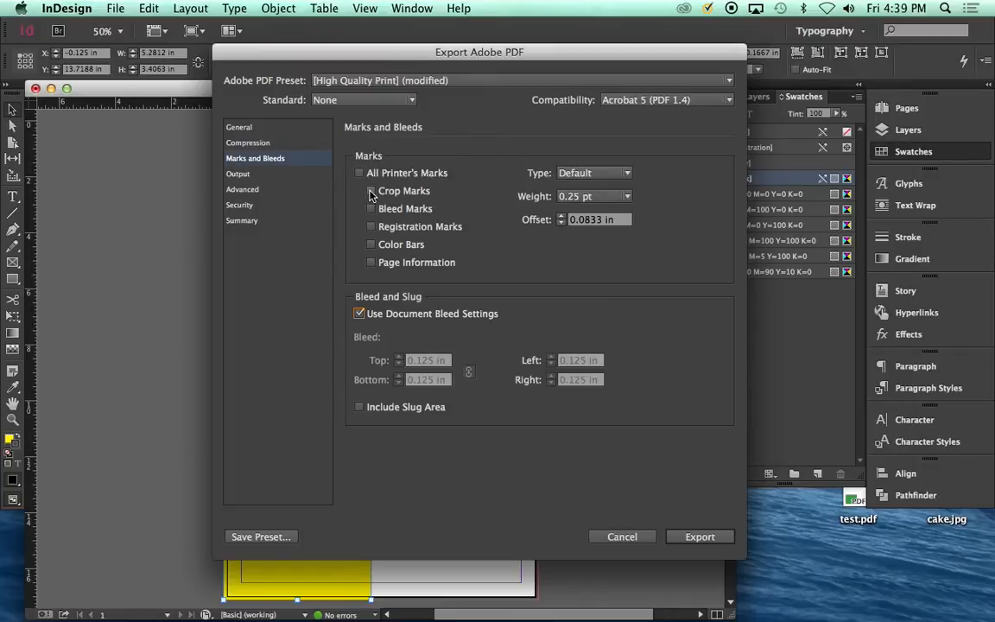
left_click(371, 191)
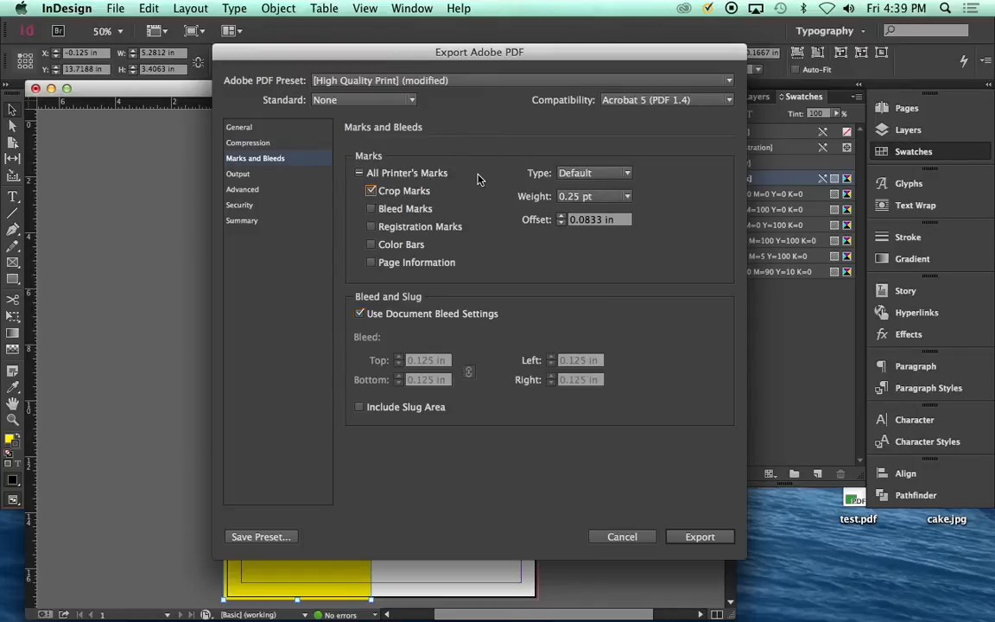
mouse_move(414, 216)
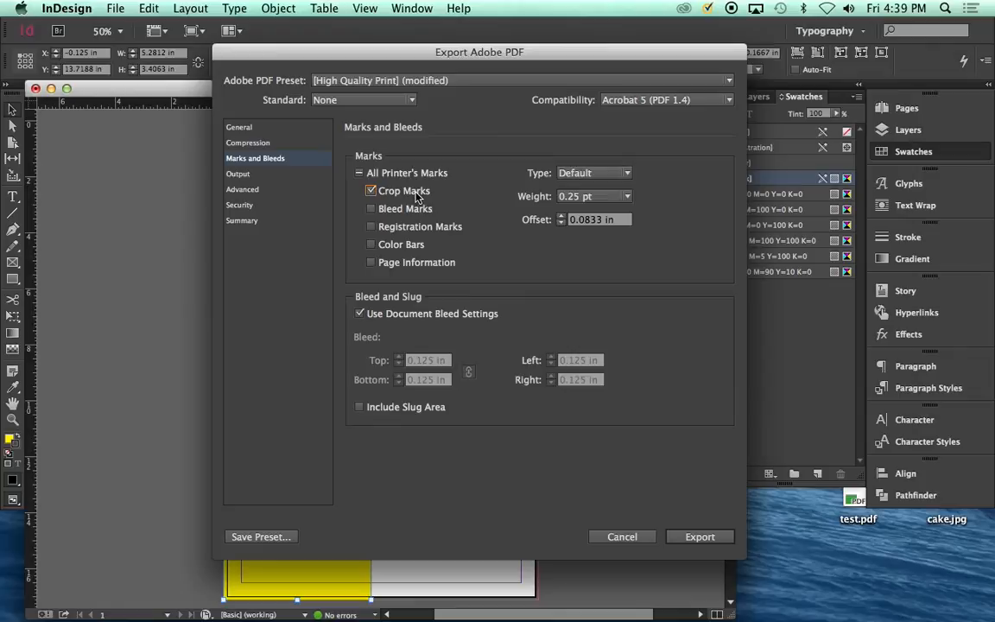
mouse_move(429, 198)
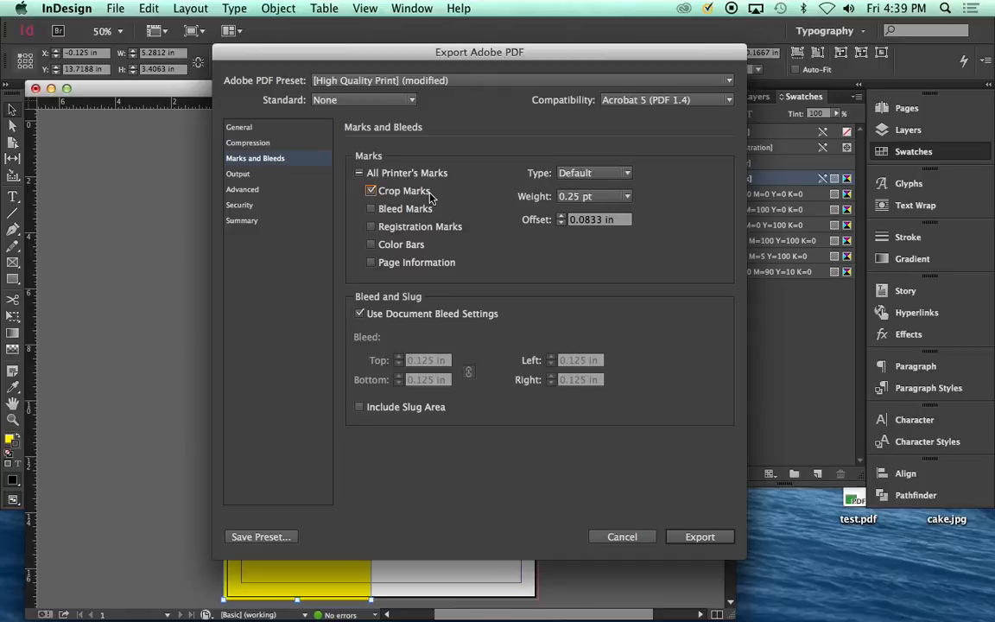
mouse_move(360, 280)
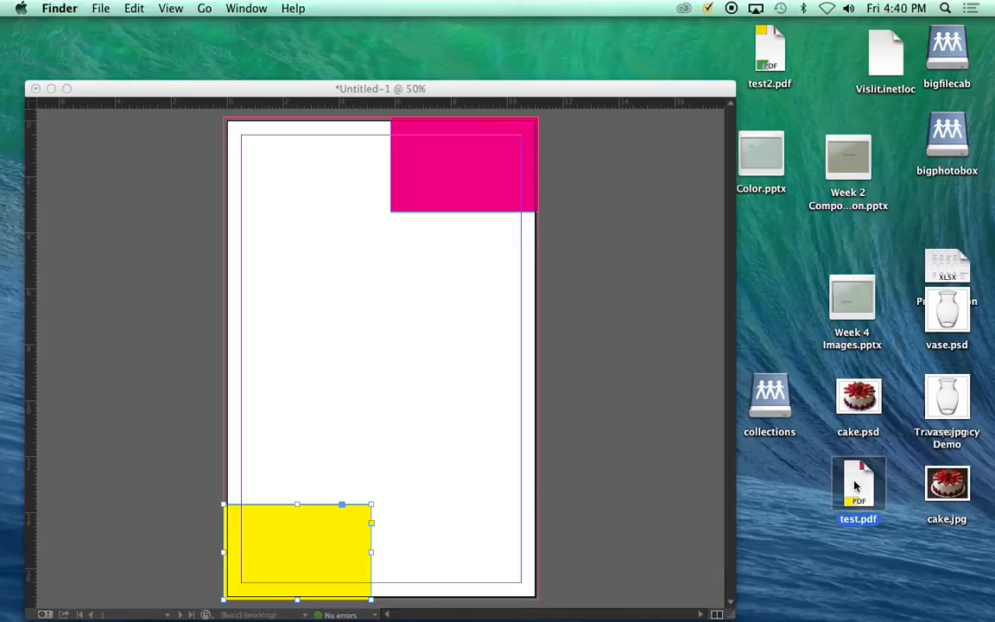
- Open test.pdf in Preview to inspect the crop marks and bleed around the magenta rectangle
double_click(857, 484)
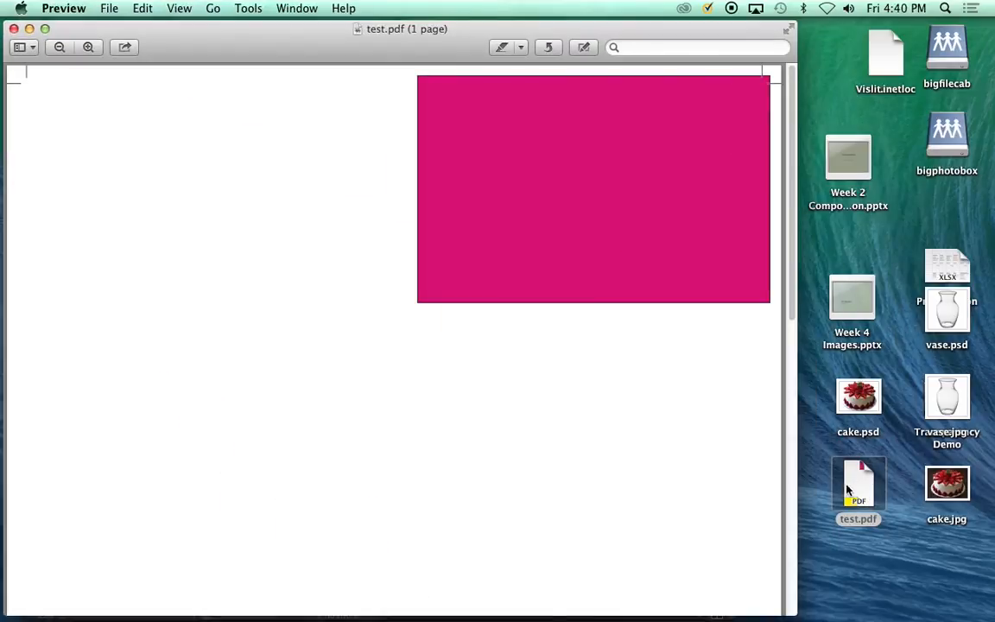
mouse_move(351, 171)
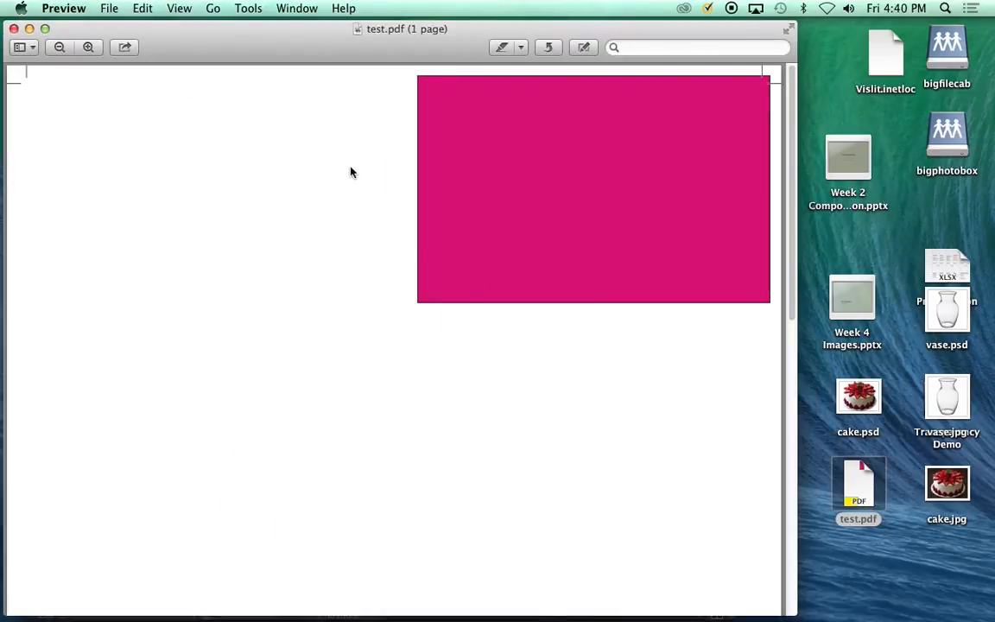
mouse_move(777, 93)
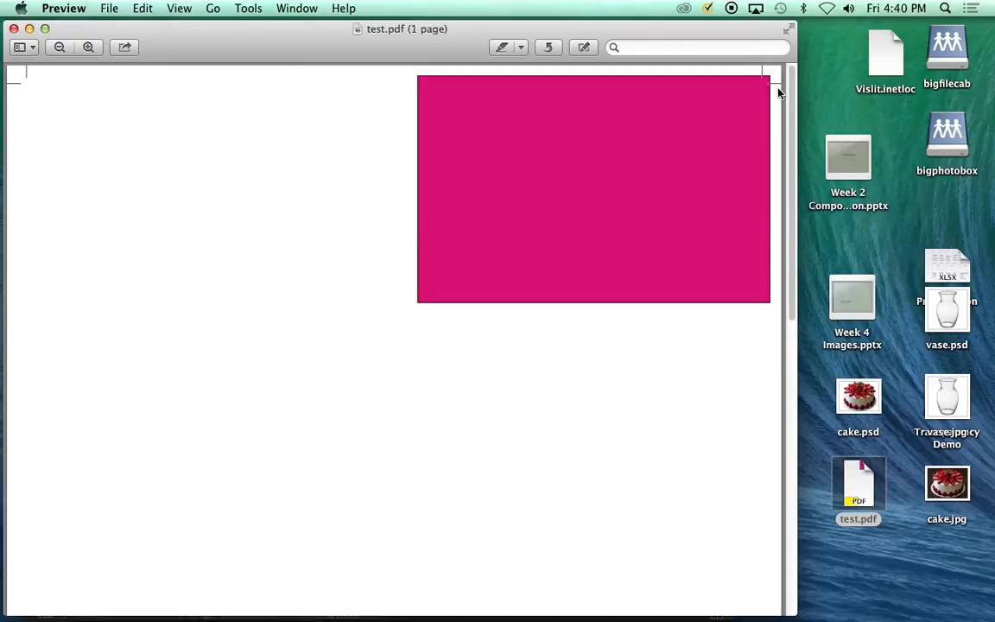
mouse_move(557, 59)
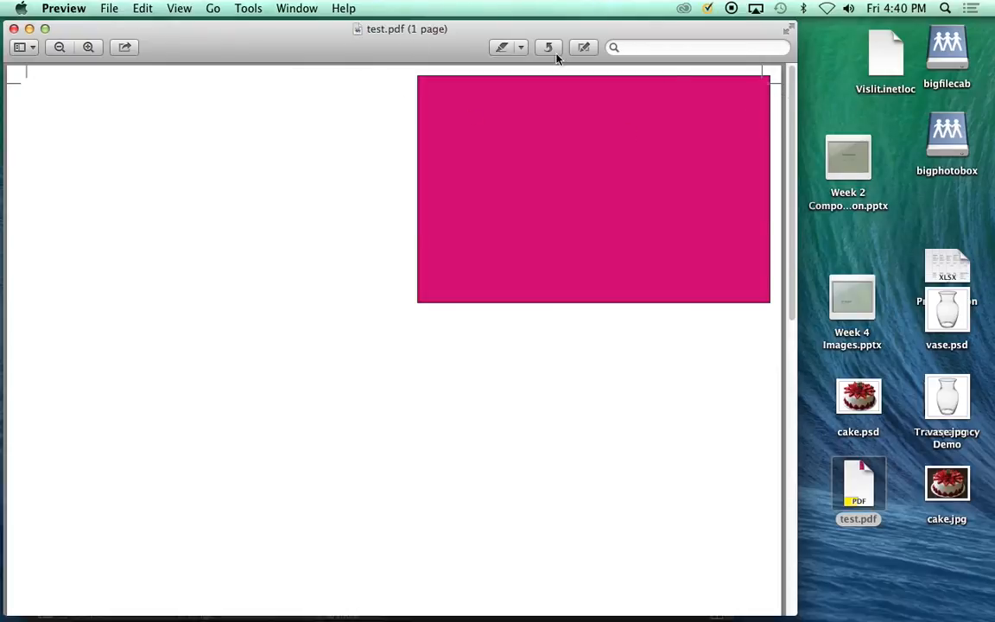
mouse_move(764, 84)
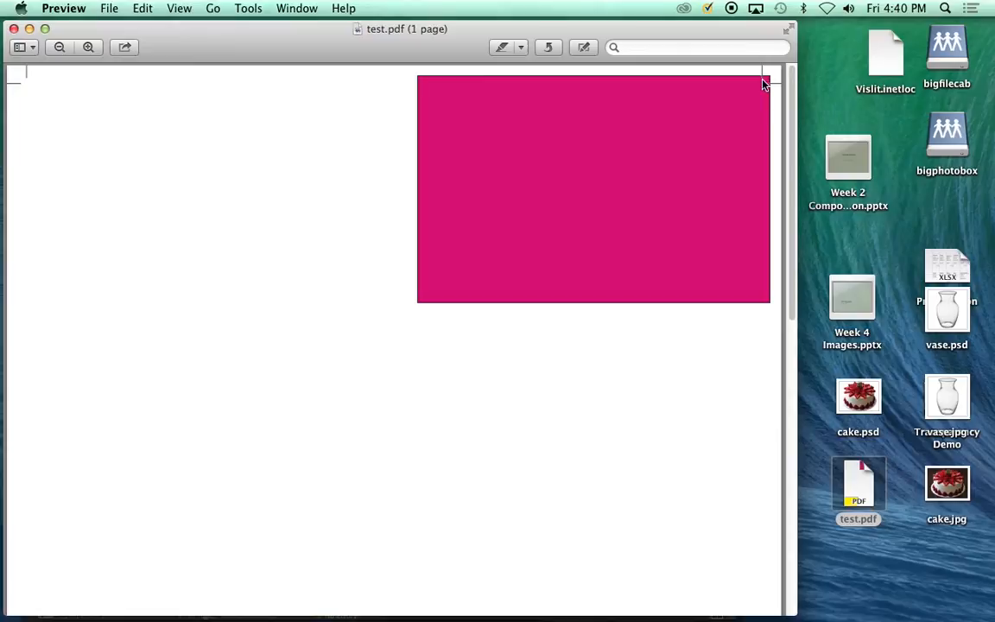
mouse_move(780, 89)
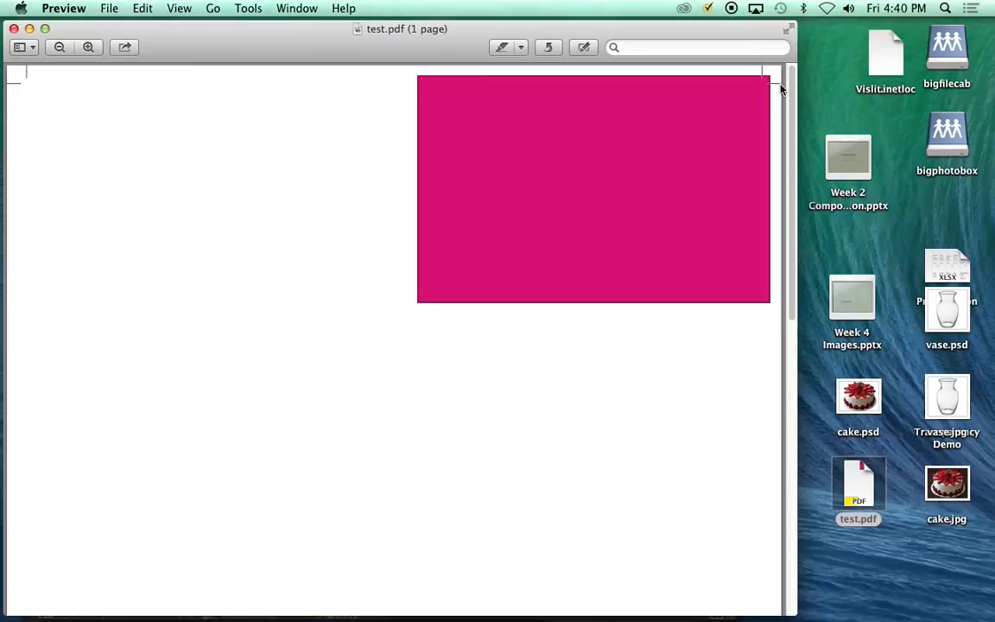
mouse_move(477, 294)
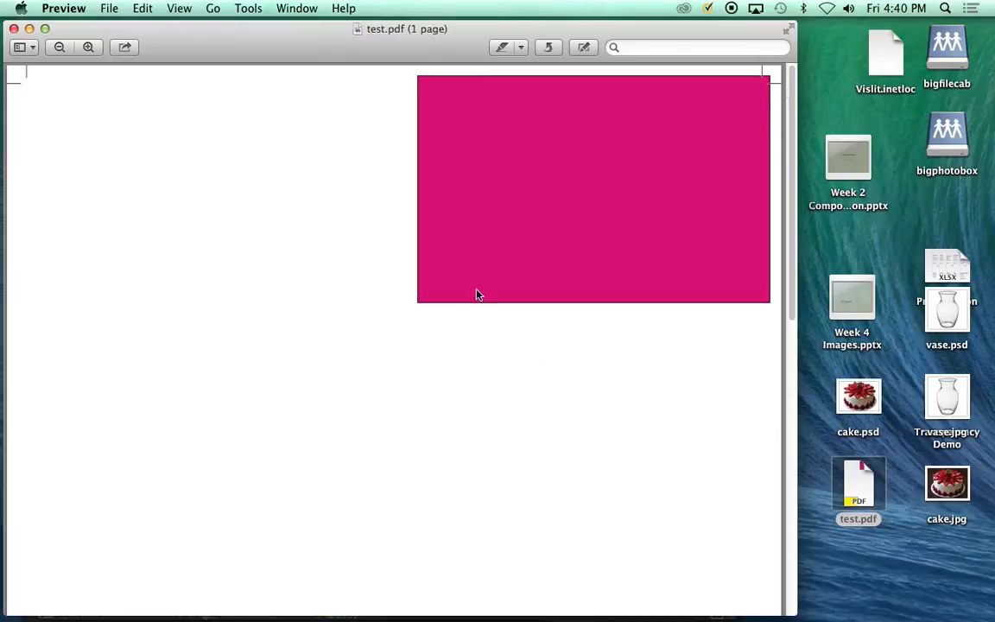
mouse_move(758, 92)
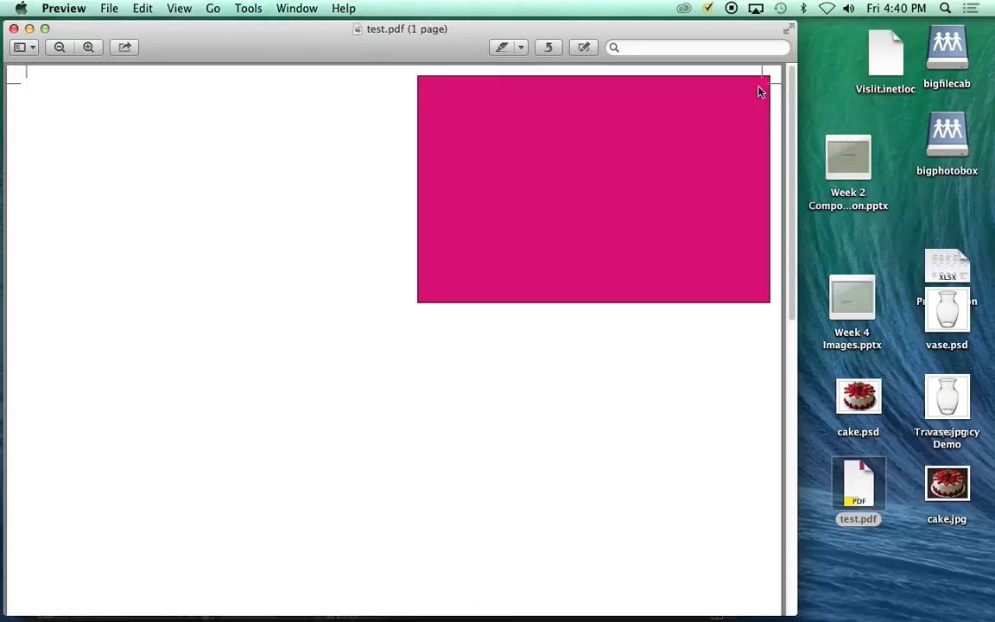
mouse_move(770, 73)
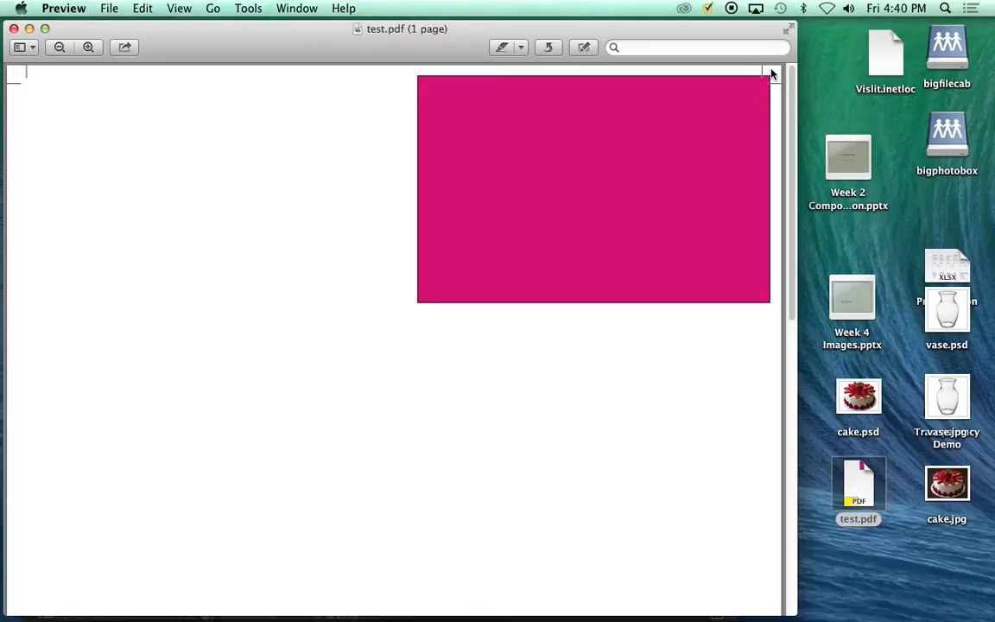
mouse_move(768, 80)
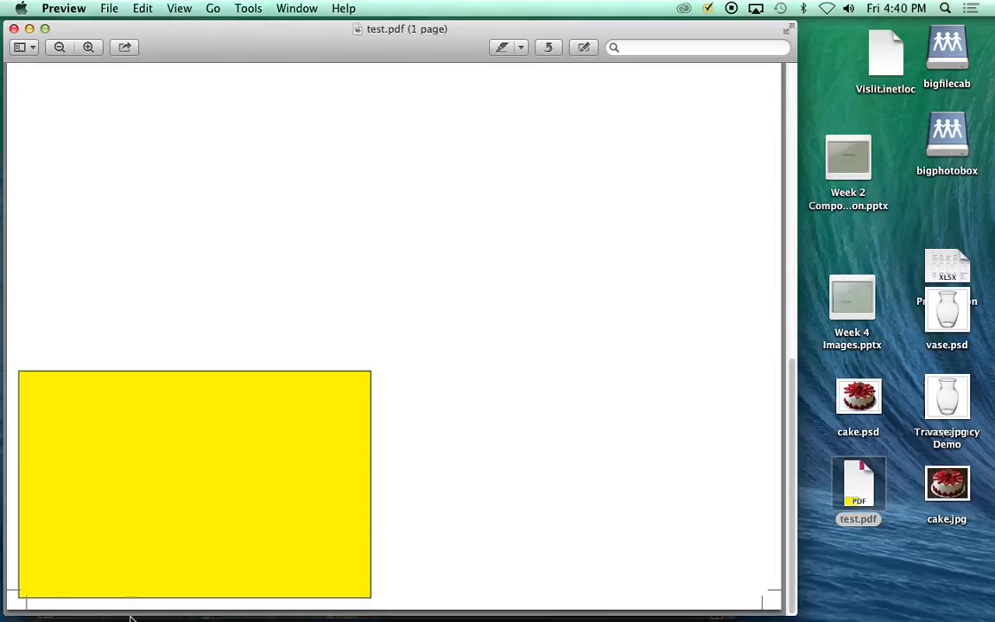
mouse_move(26, 596)
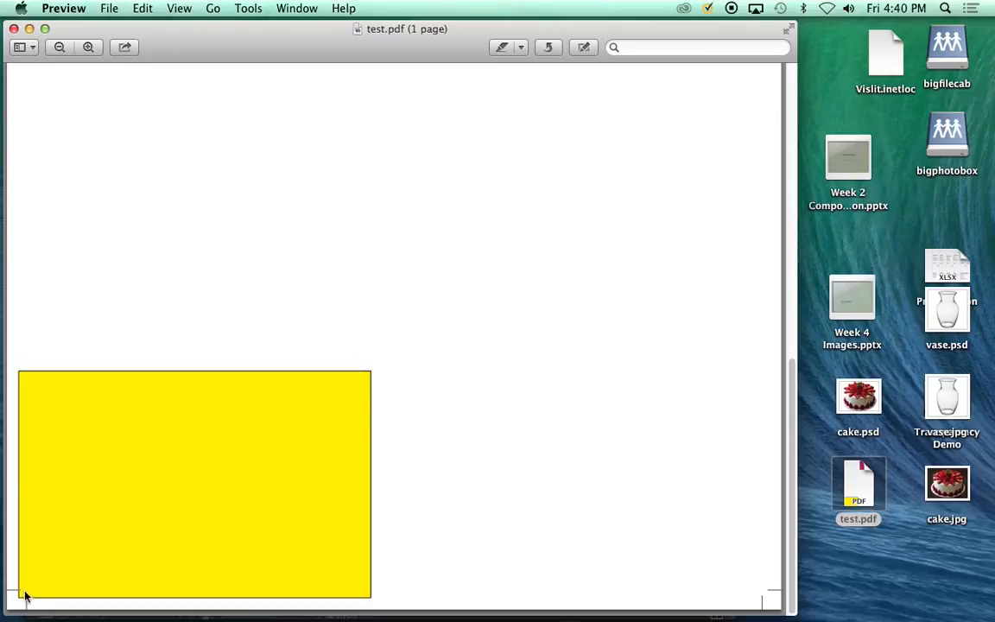
mouse_move(27, 614)
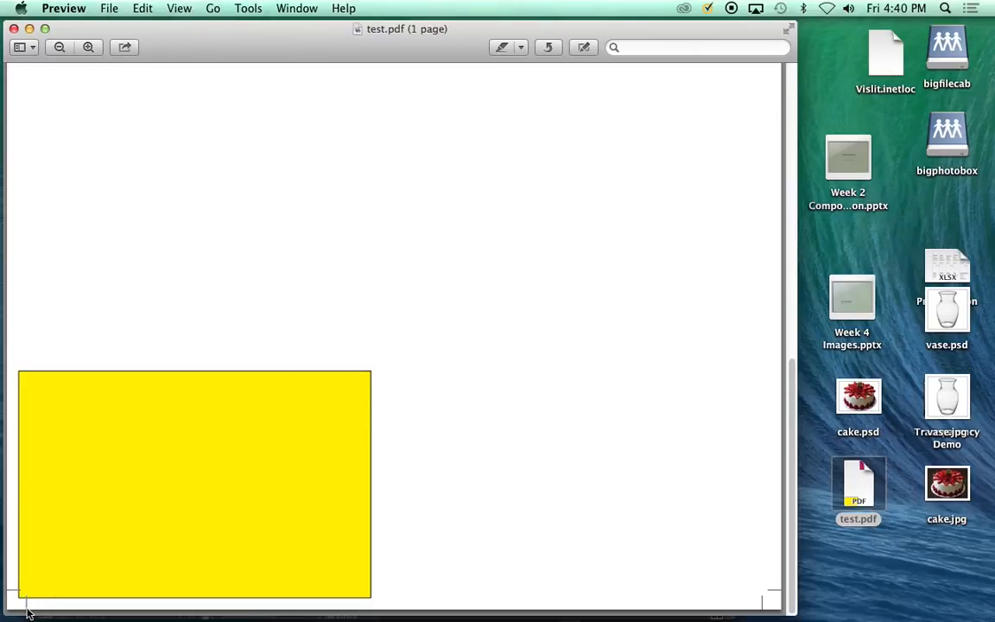
mouse_move(290, 379)
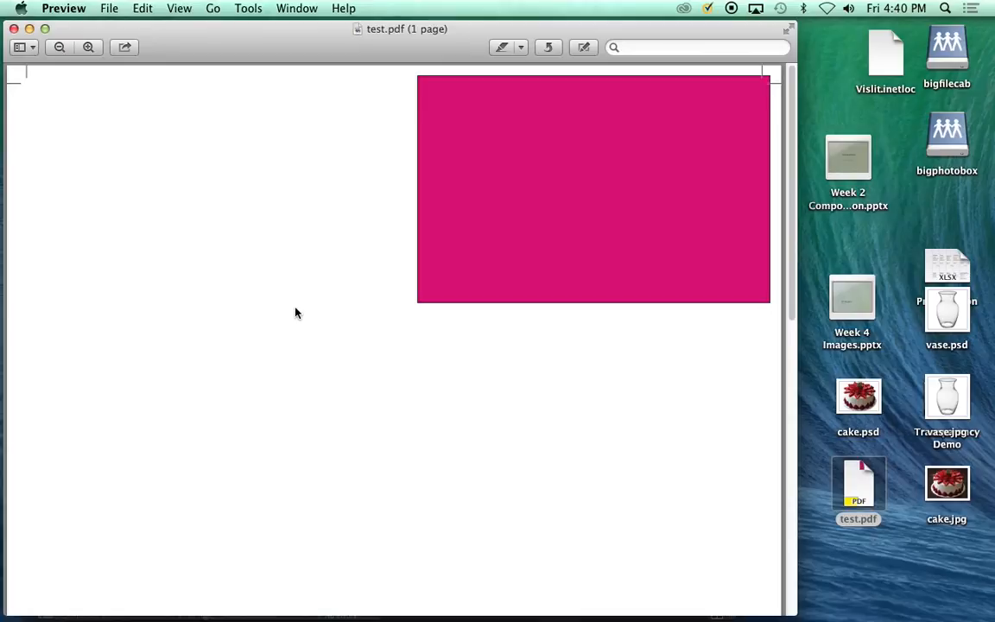
mouse_move(780, 93)
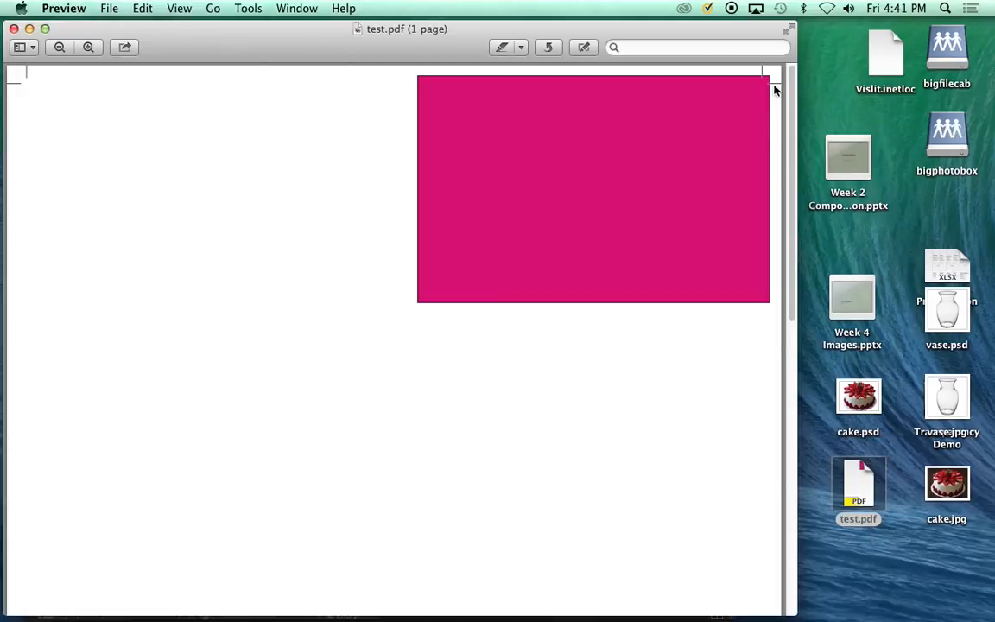
mouse_move(546, 101)
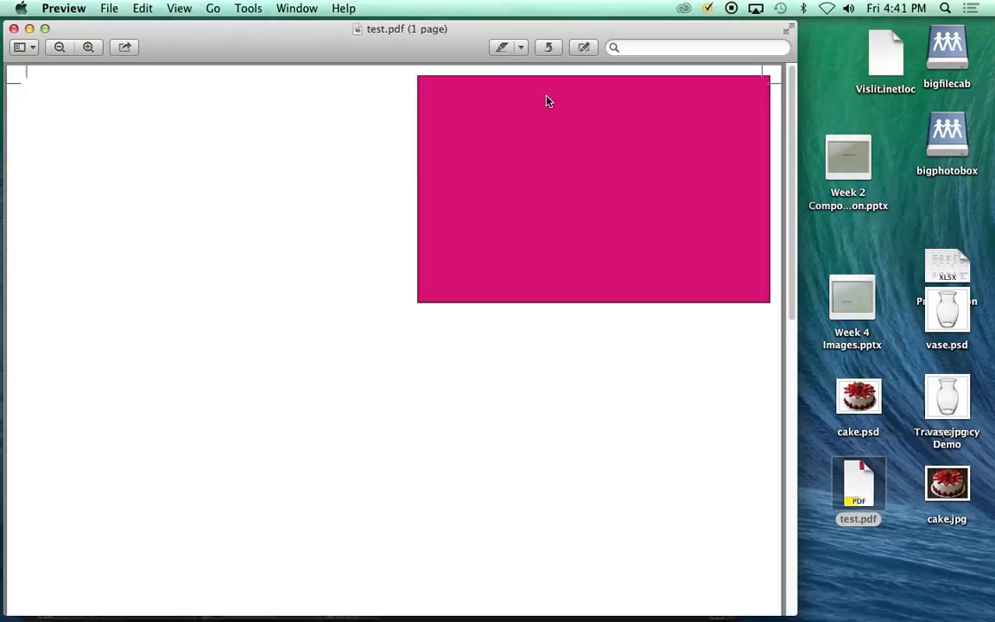
mouse_move(574, 68)
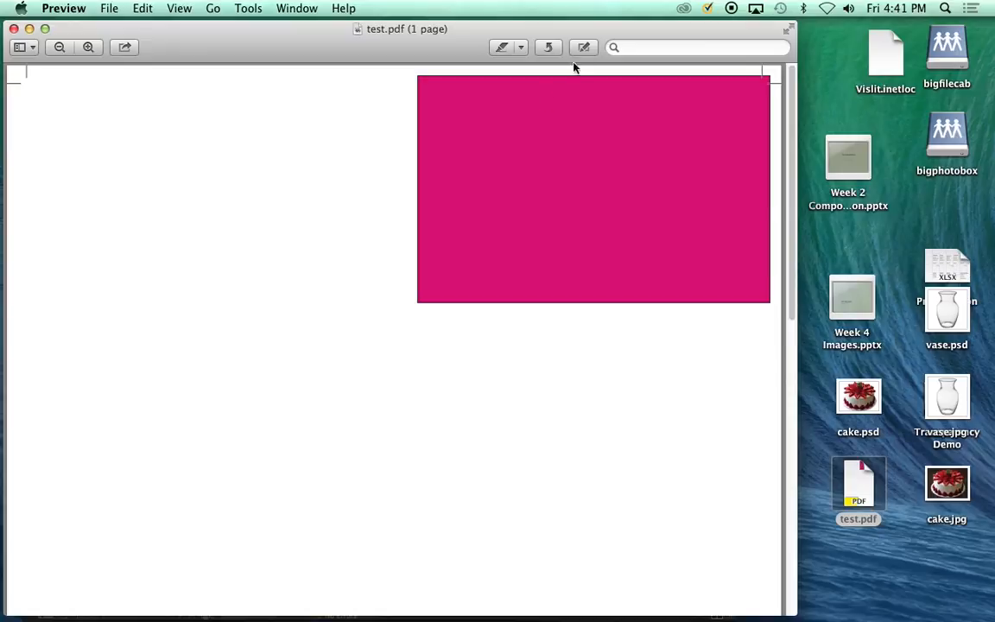
mouse_move(659, 614)
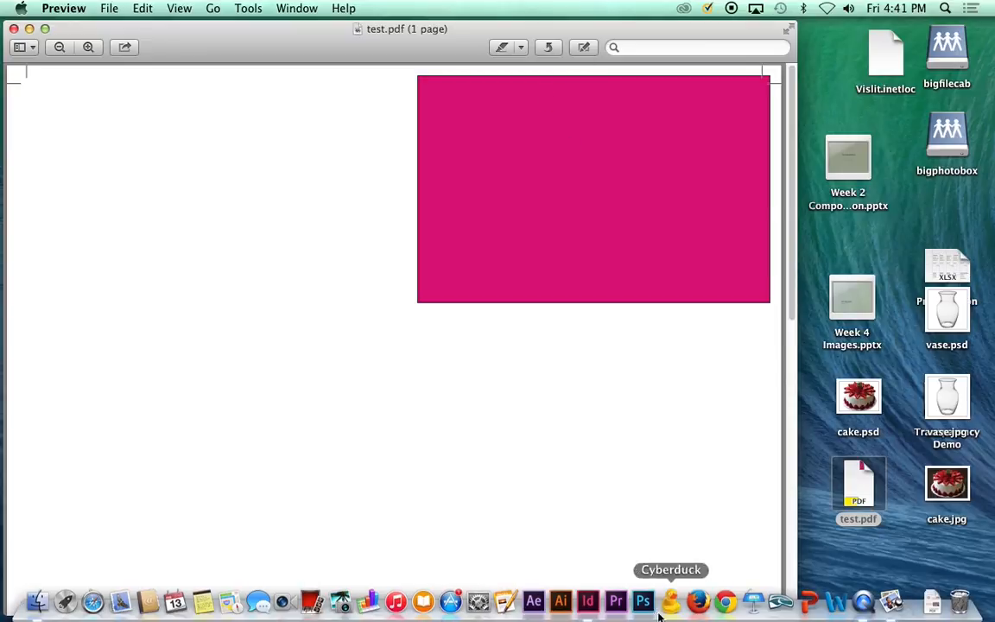
- Return to InDesign, deselect the yellow rectangle, and start File > Export as test2 on the Desktop
left_click(587, 600)
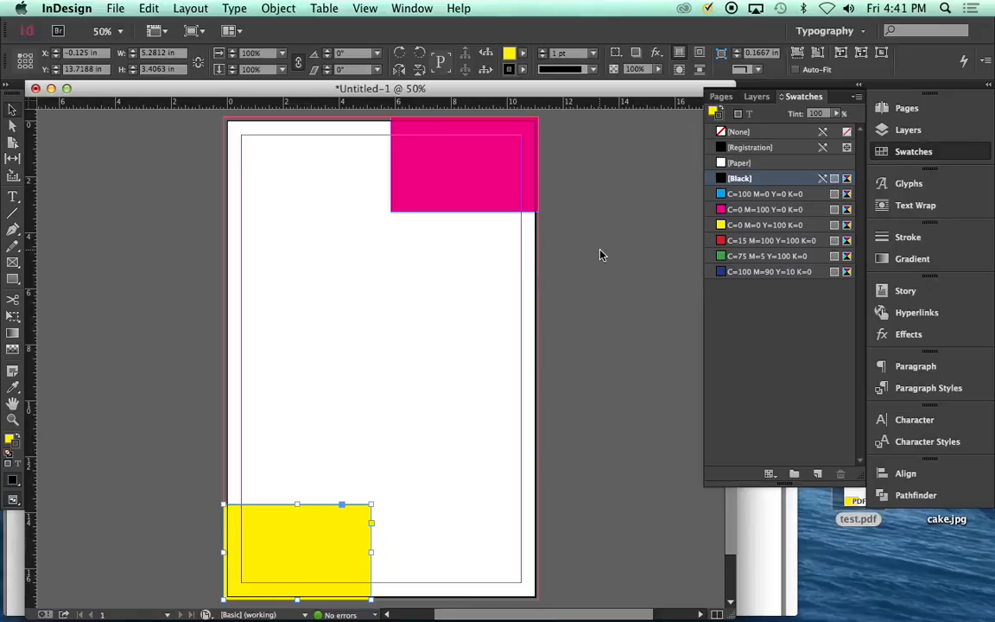
mouse_move(184, 165)
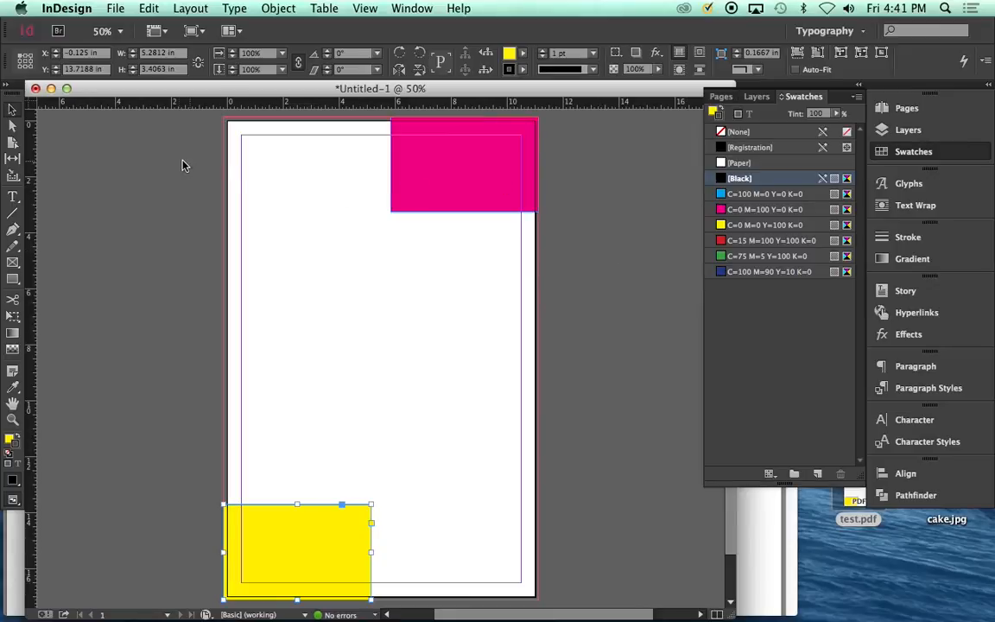
left_click(173, 165)
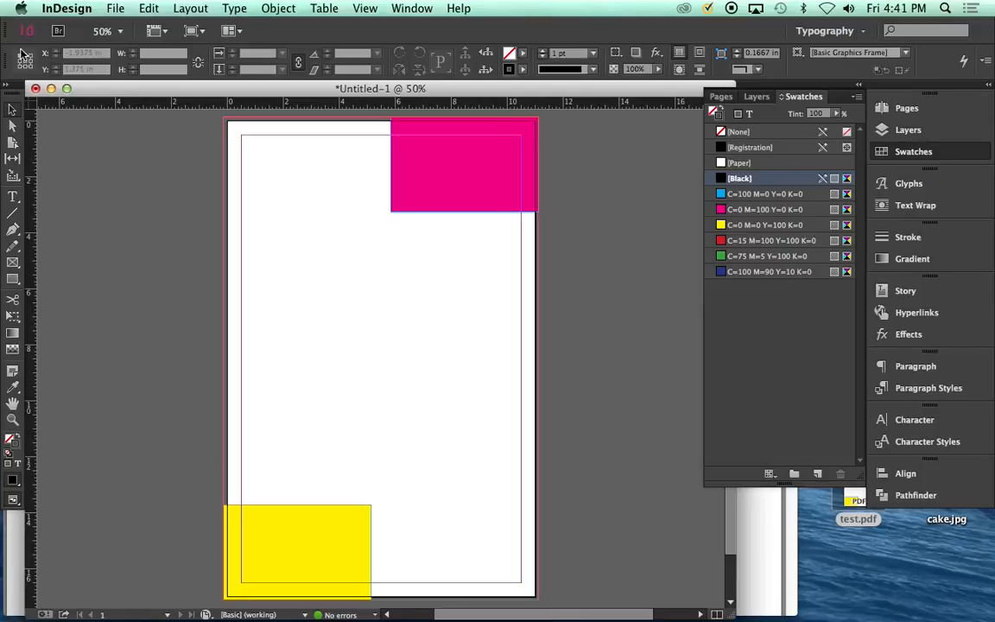
left_click(115, 8)
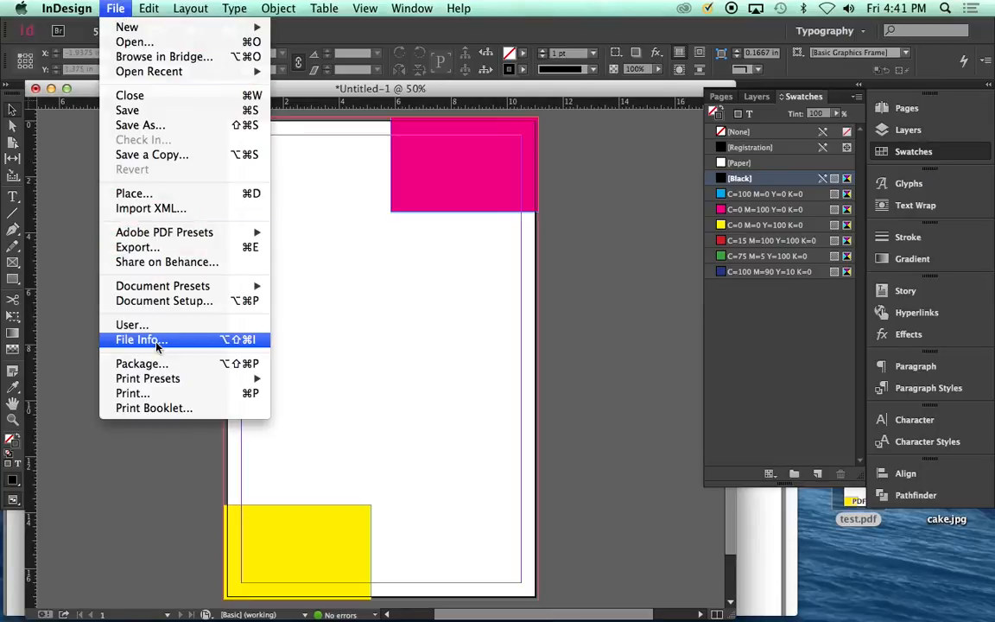
mouse_move(147, 226)
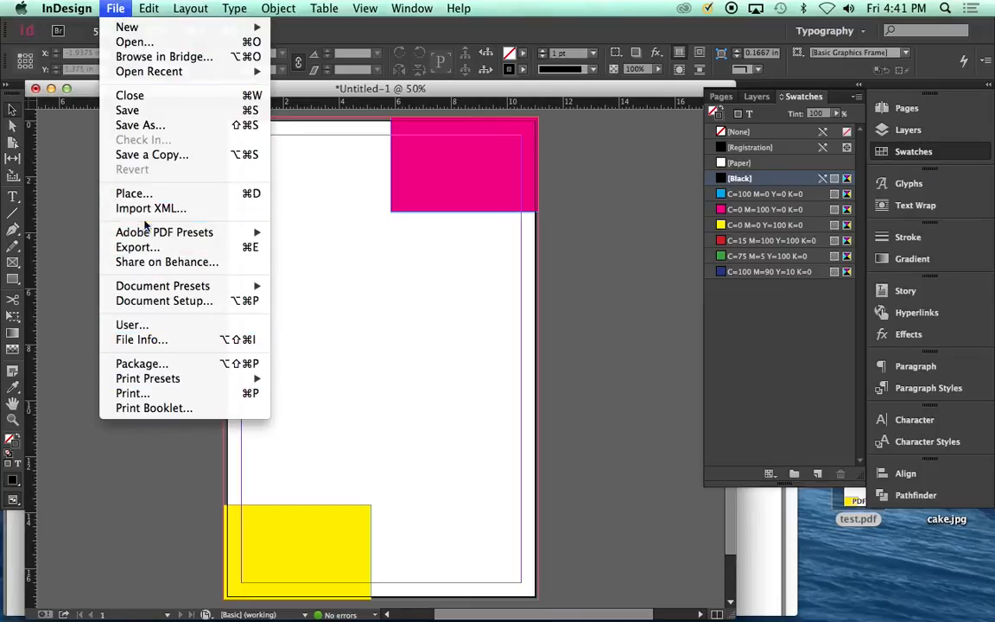
left_click(137, 247)
type("test2")
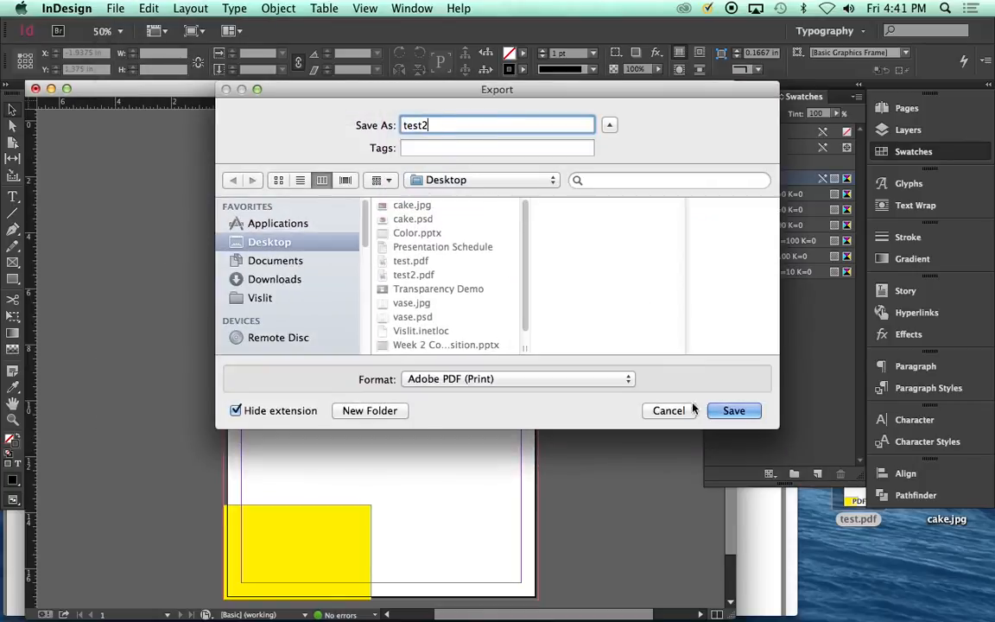
- Save test2 and export the PDF with no printer's marks and 0 in bleed
left_click(733, 410)
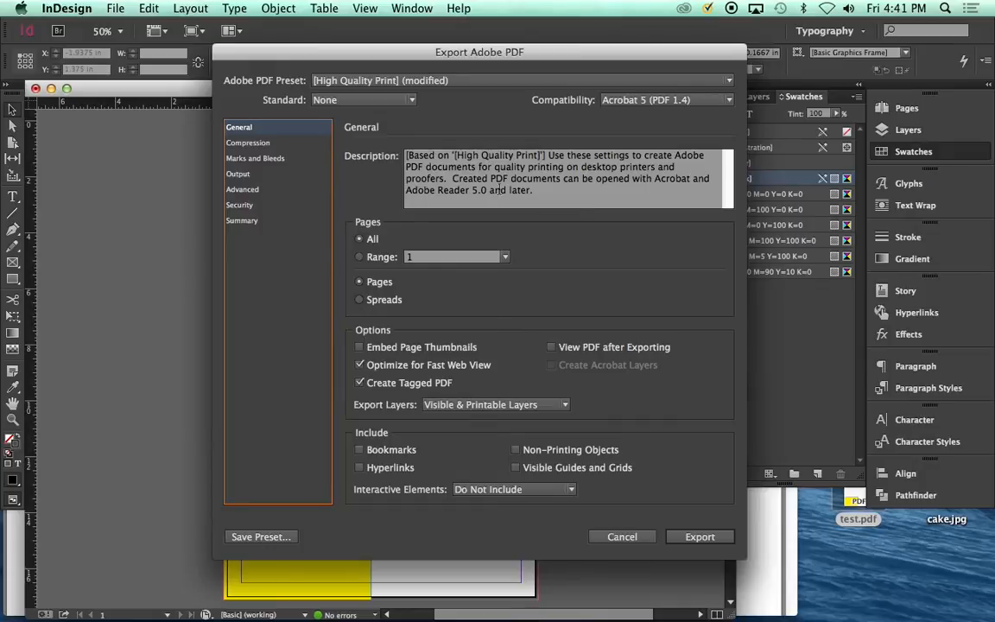
left_click(255, 158)
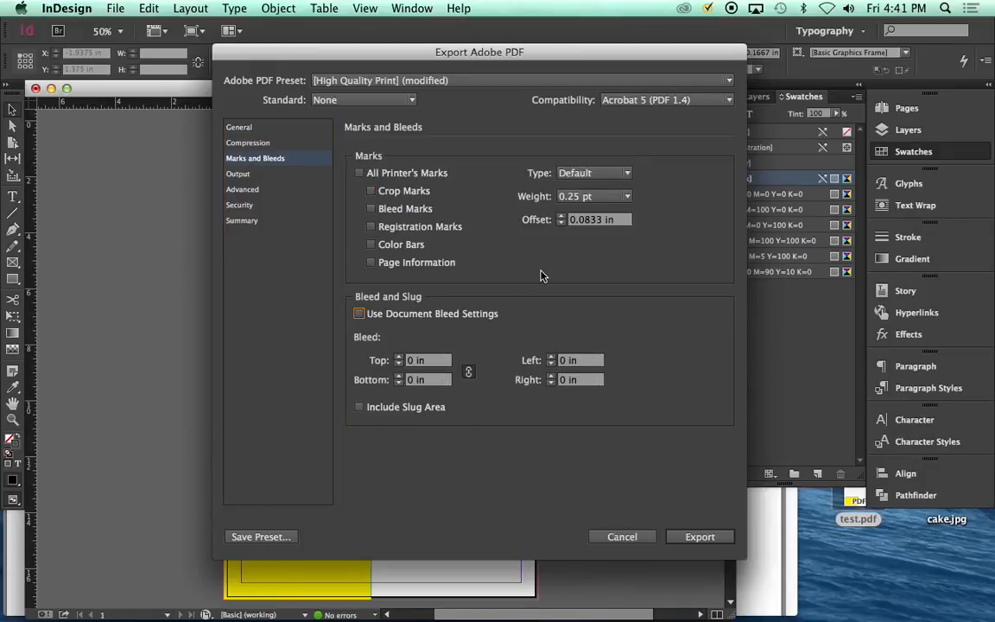
mouse_move(474, 210)
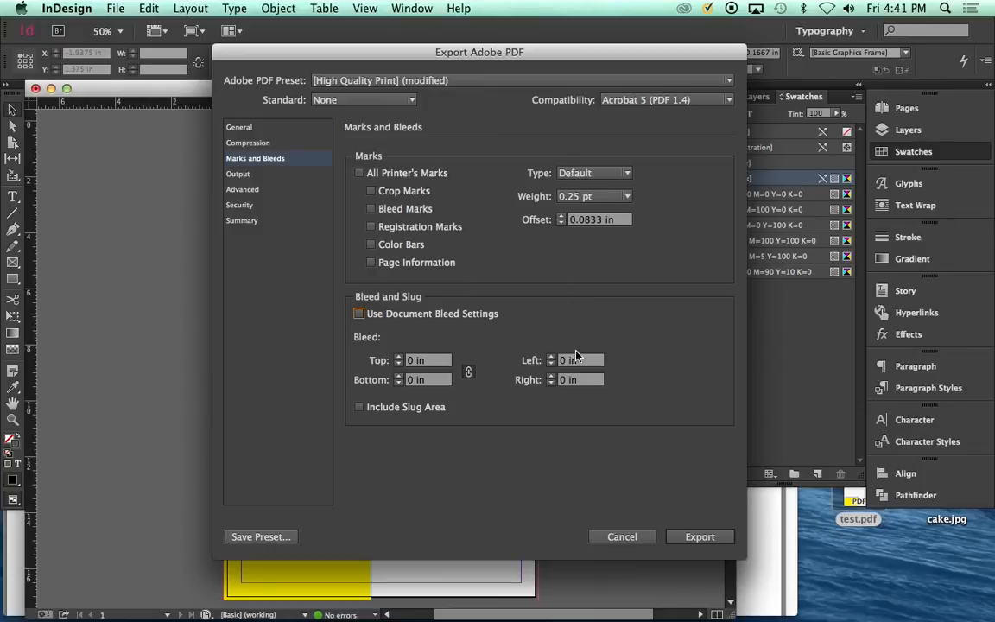
left_click(622, 536)
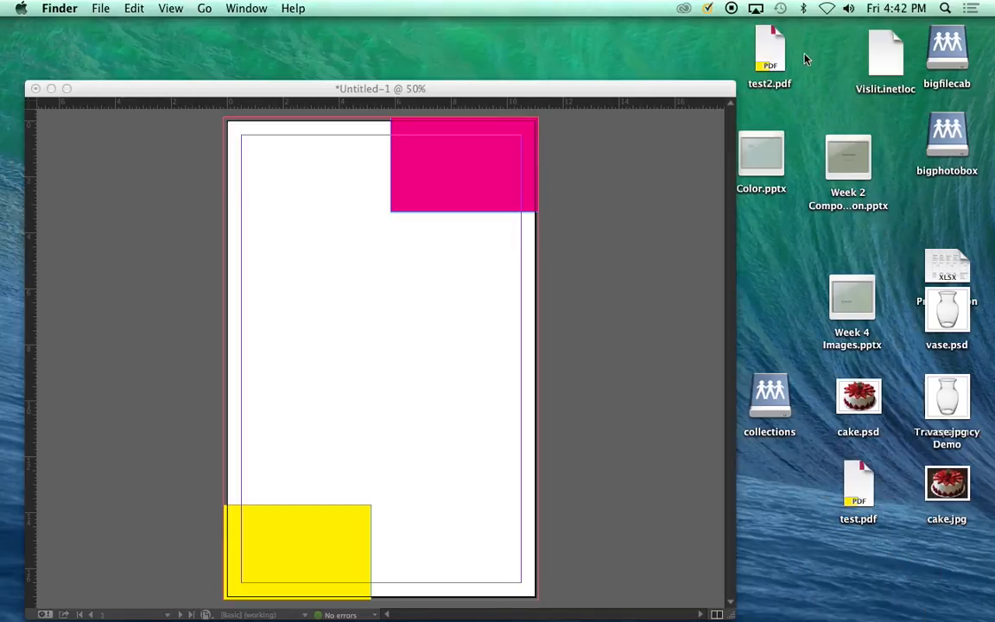
- Open test2.pdf from the Desktop to compare the trimmed, mark-free result with test.pdf
double_click(768, 52)
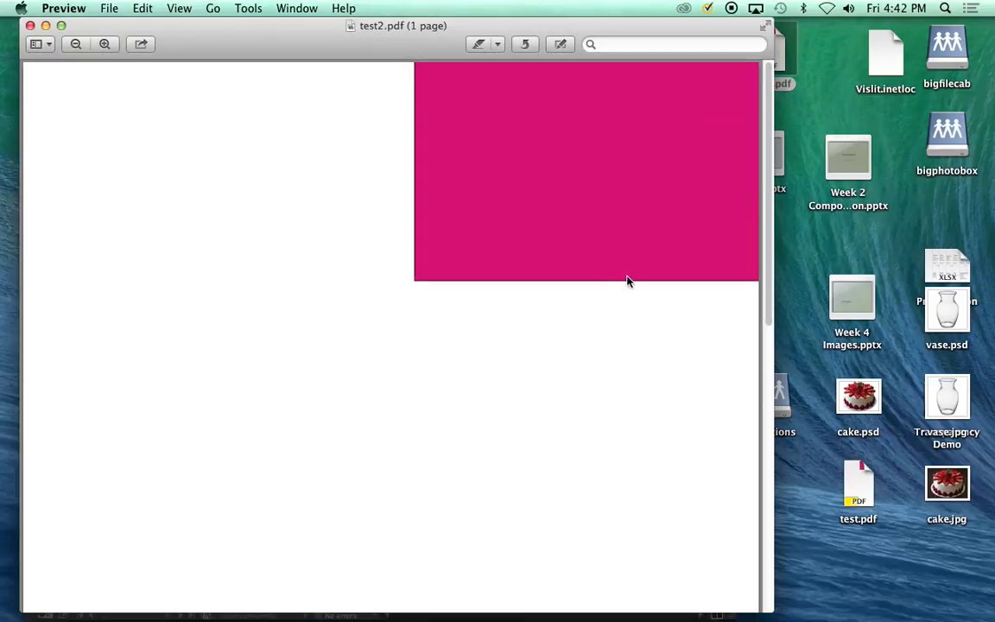
mouse_move(416, 69)
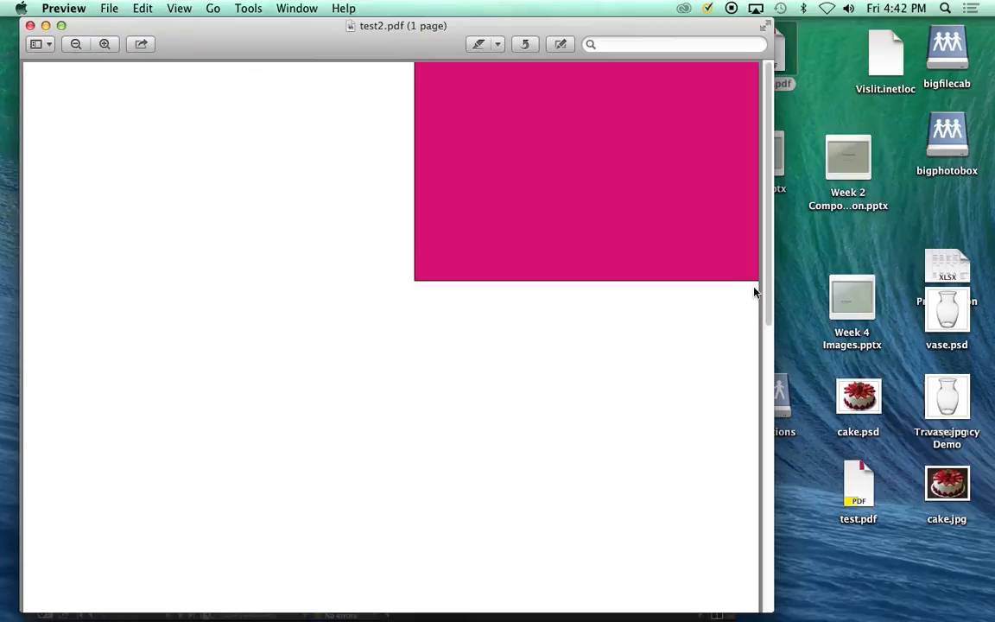
mouse_move(628, 282)
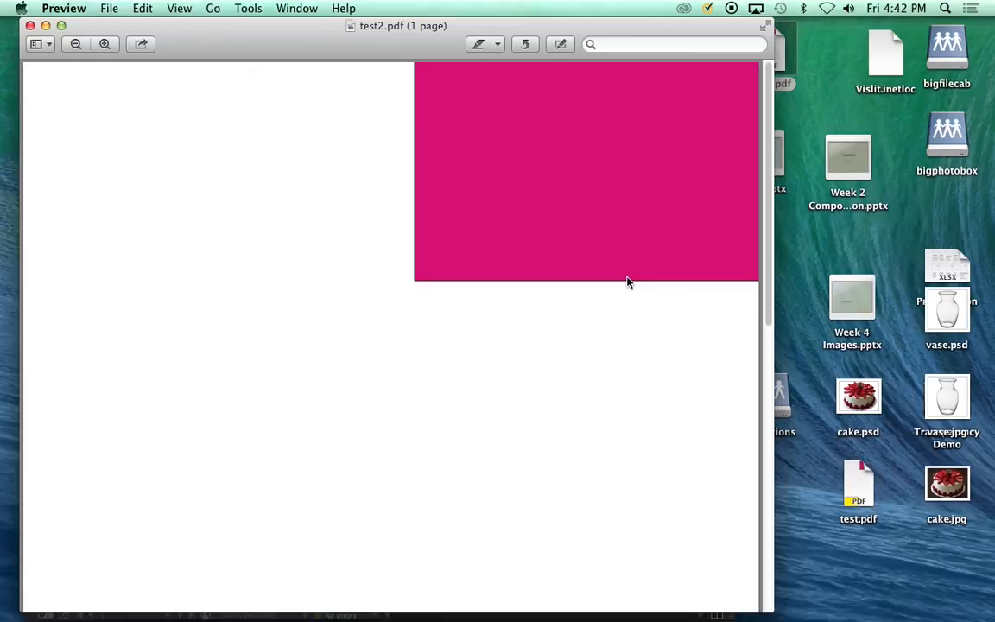
mouse_move(699, 242)
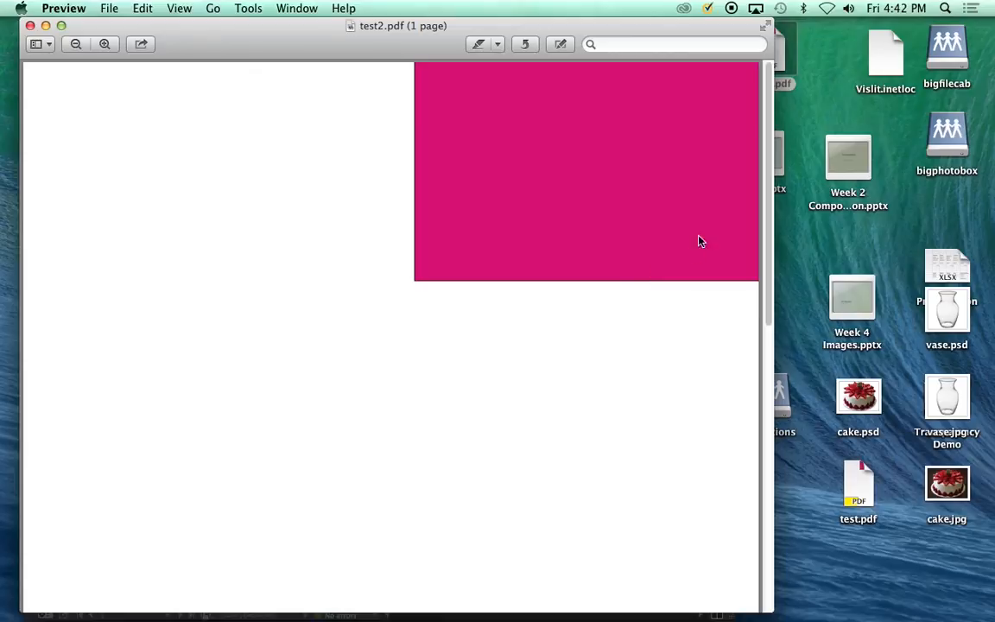